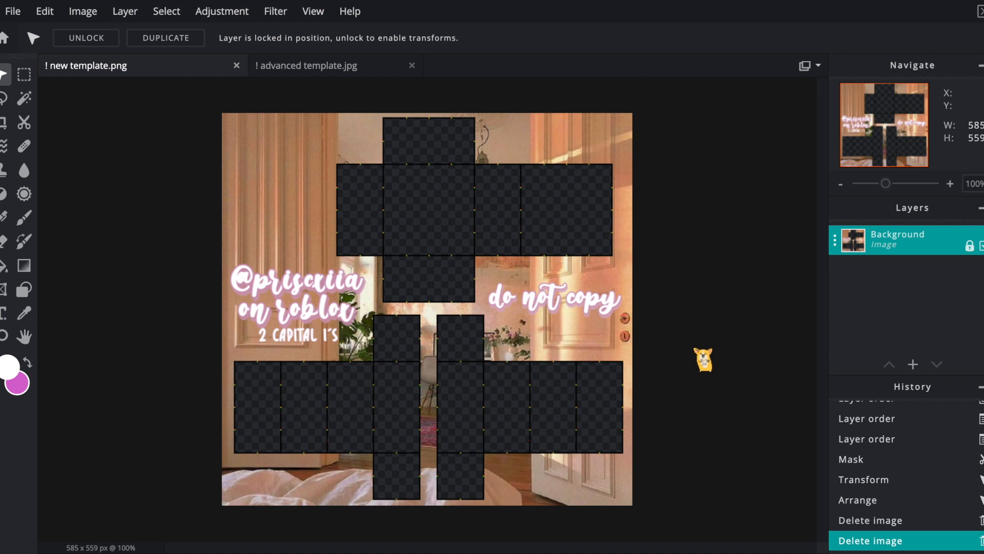
mouse_move(838, 402)
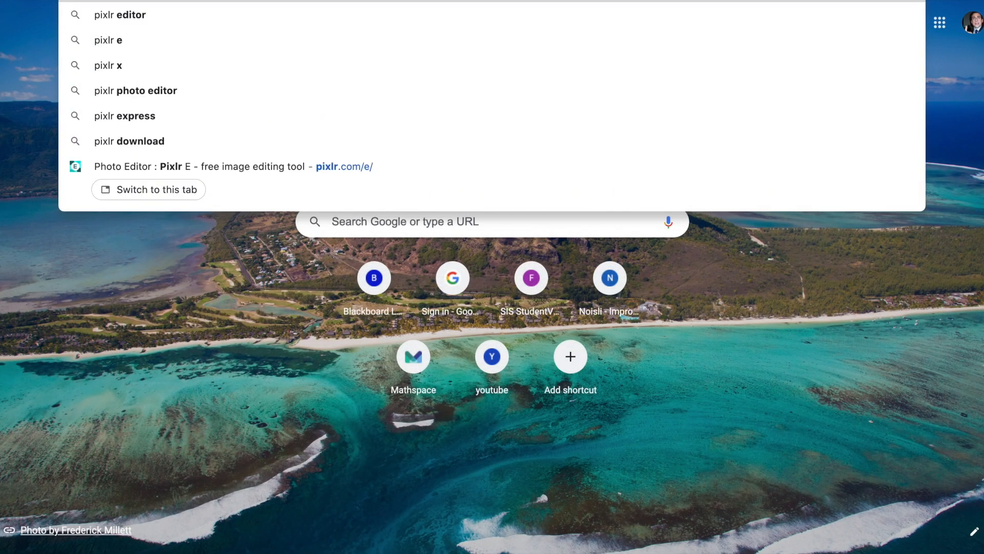
Load the Pixlr E home page from the Chrome address bar suggestion.
left_click(212, 166)
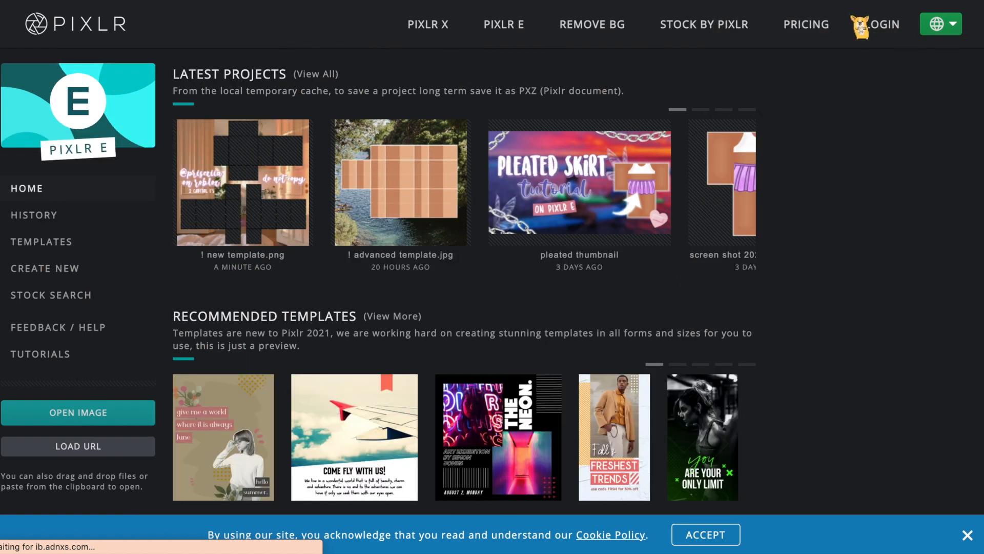
Open the '! new template.png' project from Latest Projects.
left_click(242, 181)
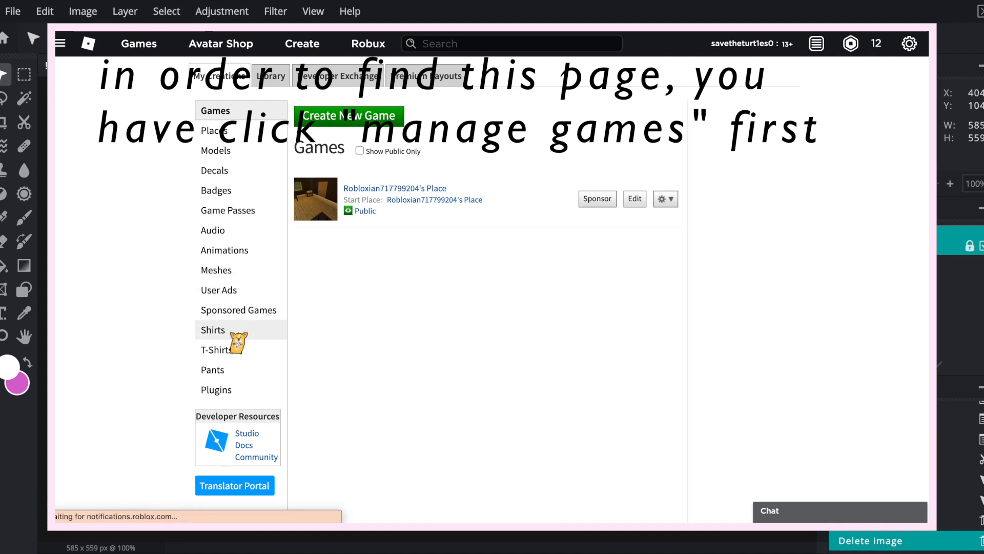
From Roblox Create > Shirts, save the official shirt template image to the computer.
left_click(213, 330)
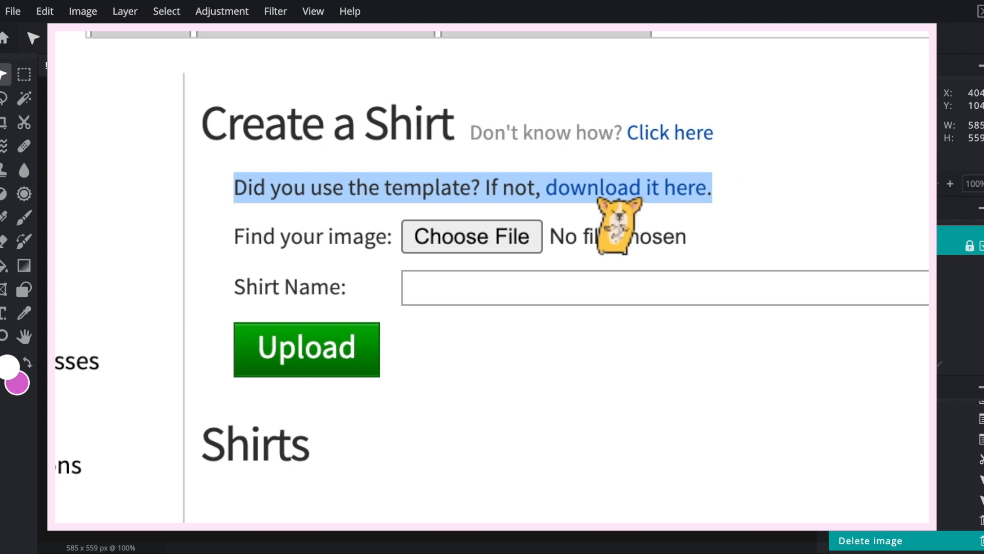
right_click(458, 185)
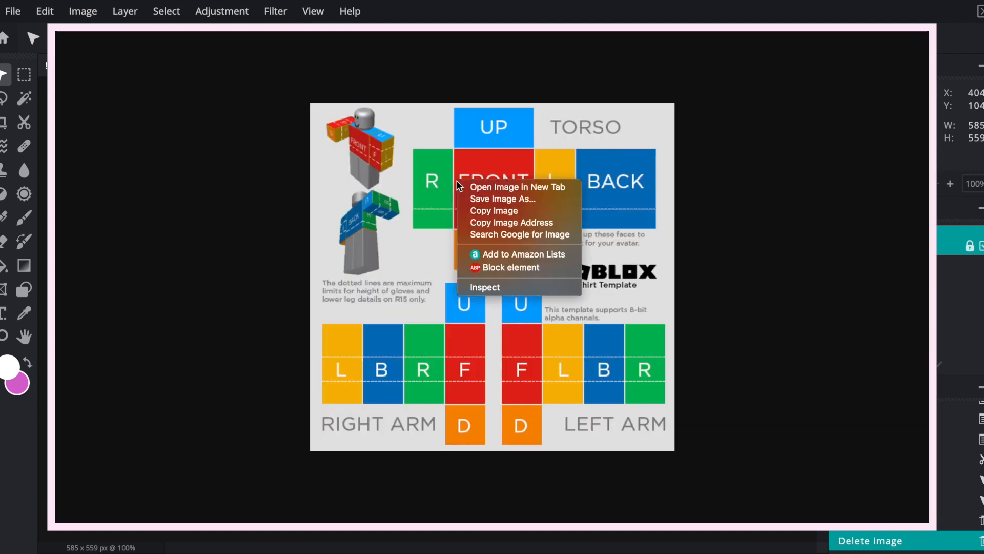
left_click(503, 198)
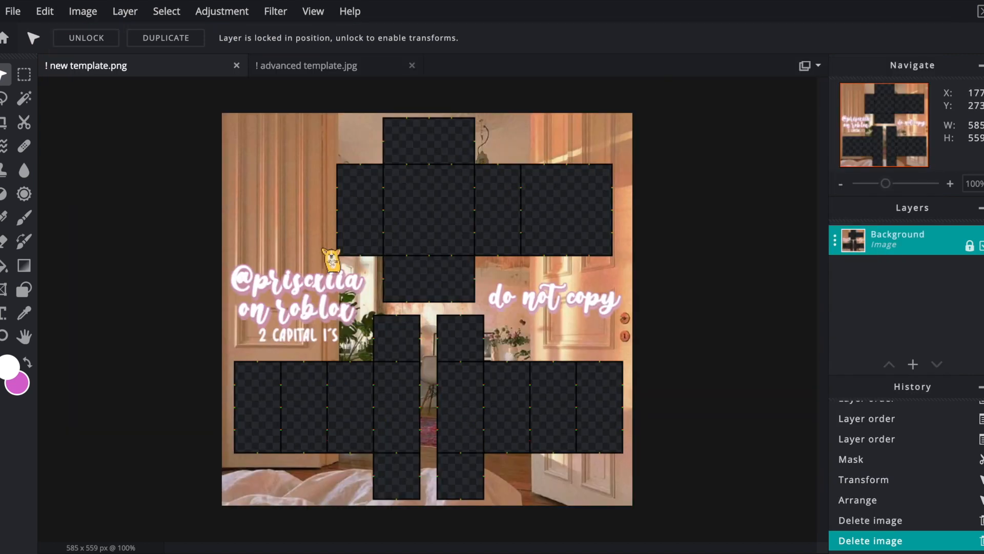
mouse_move(773, 382)
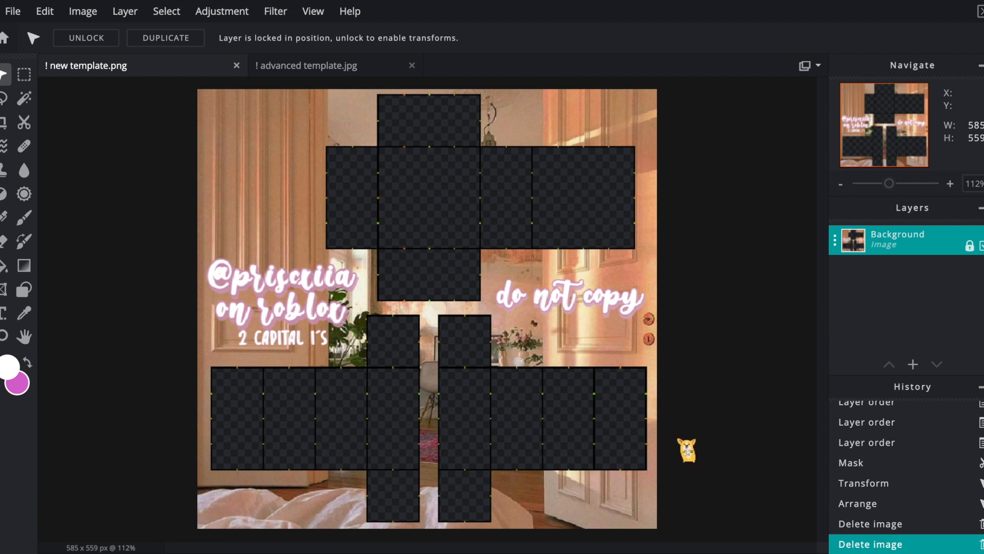
mouse_move(749, 277)
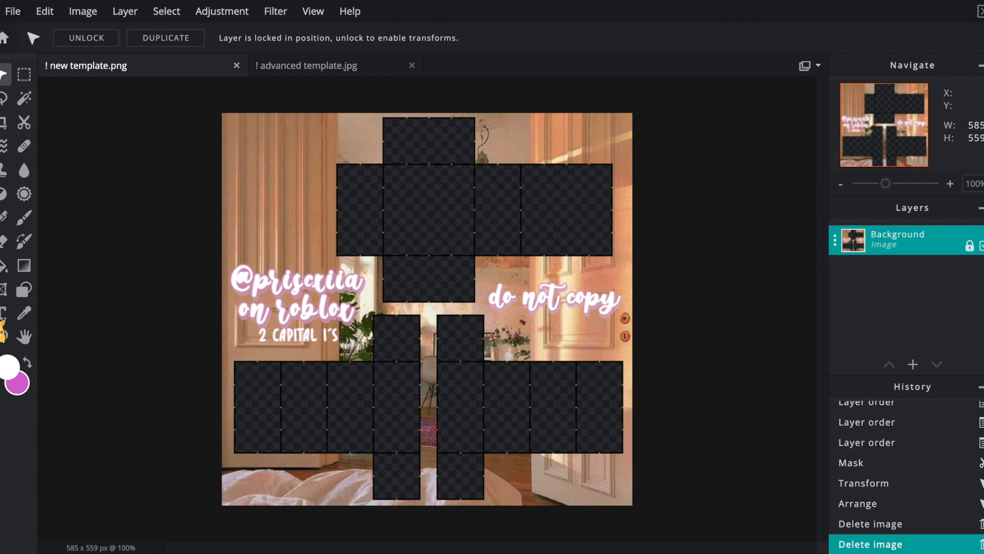
mouse_move(350, 11)
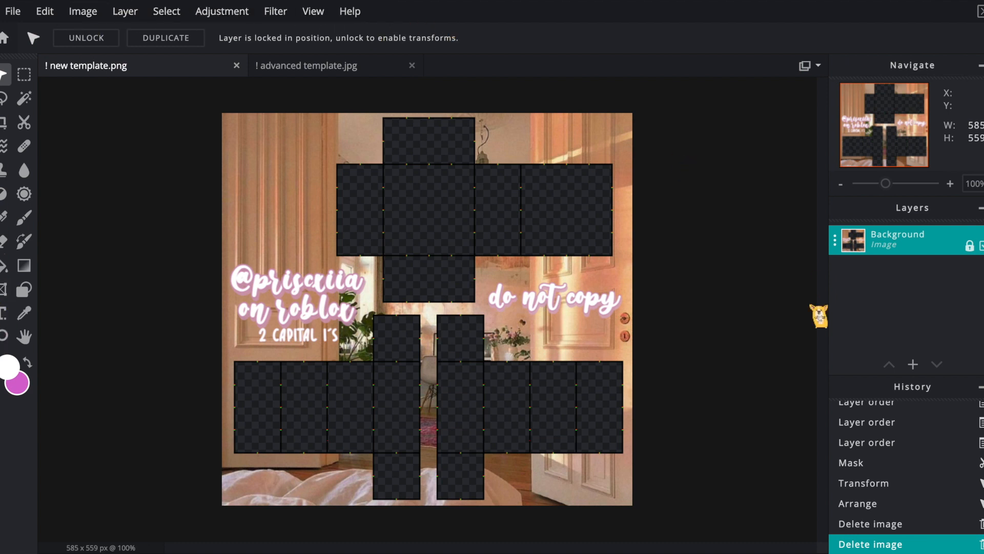
mouse_move(851, 167)
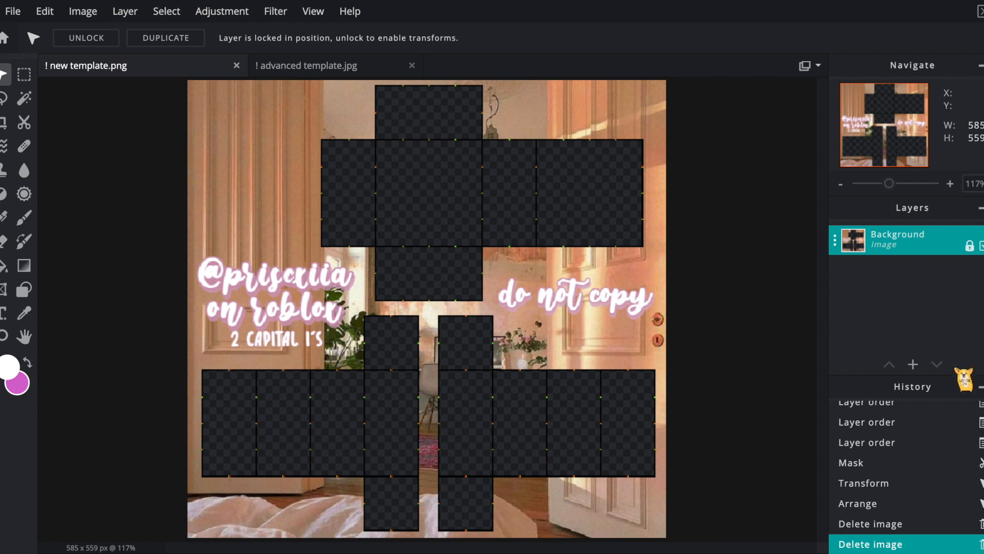
Add an empty layer for a pink zigzag and unlock the Background layer.
left_click(912, 364)
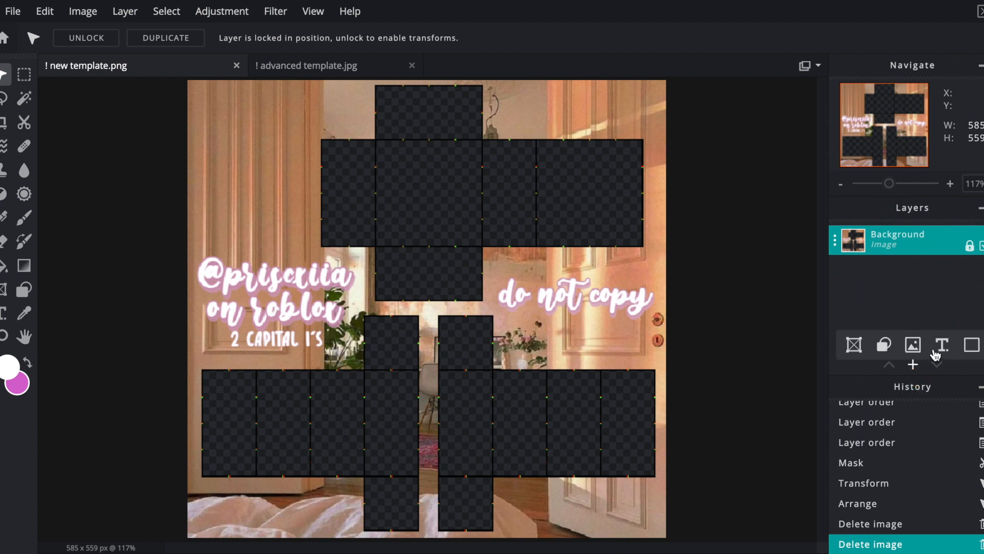
left_click(914, 364)
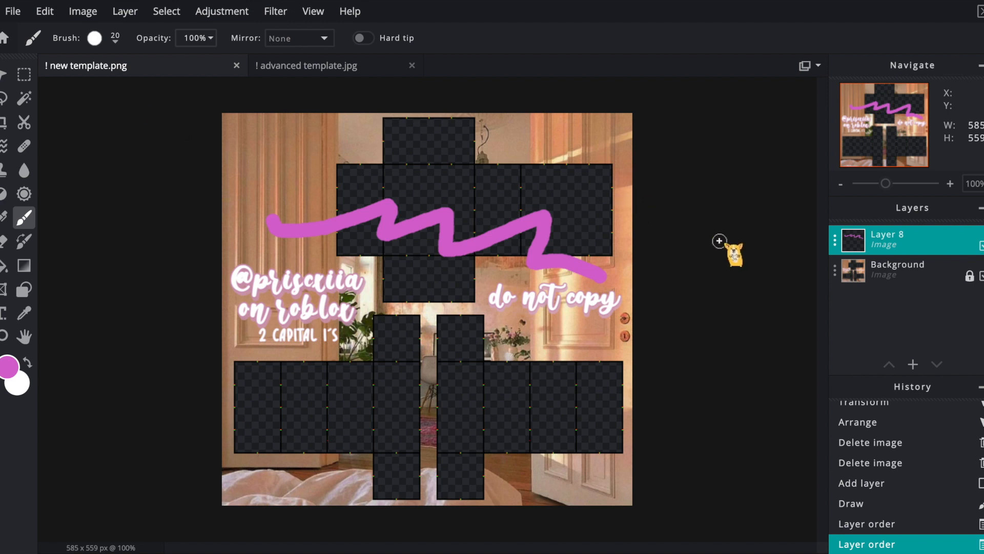
left_click(898, 269)
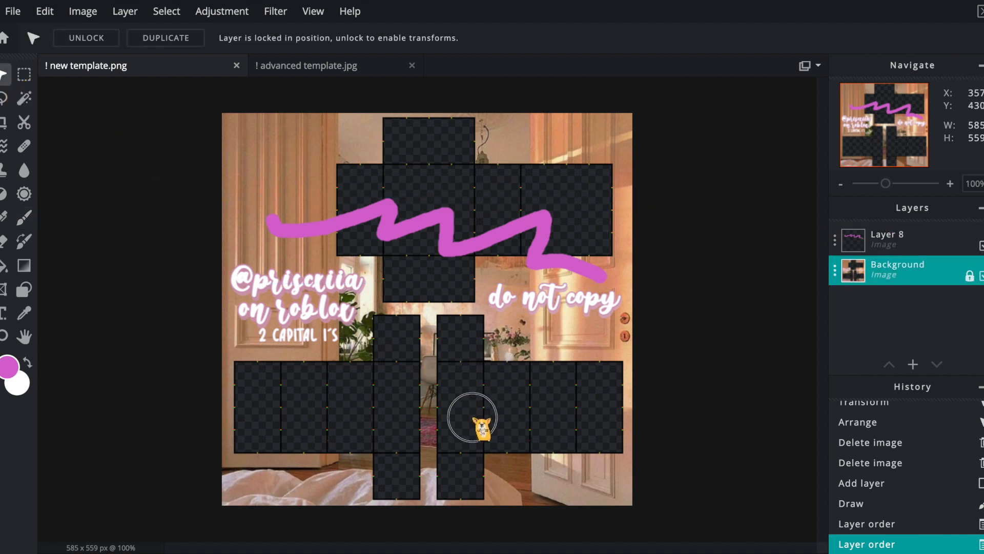
mouse_move(529, 399)
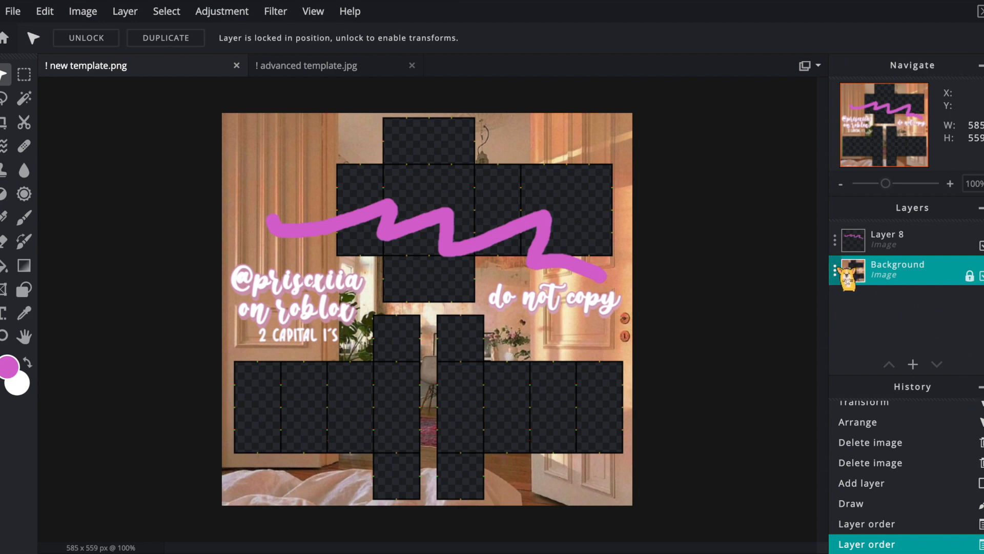
left_click(85, 38)
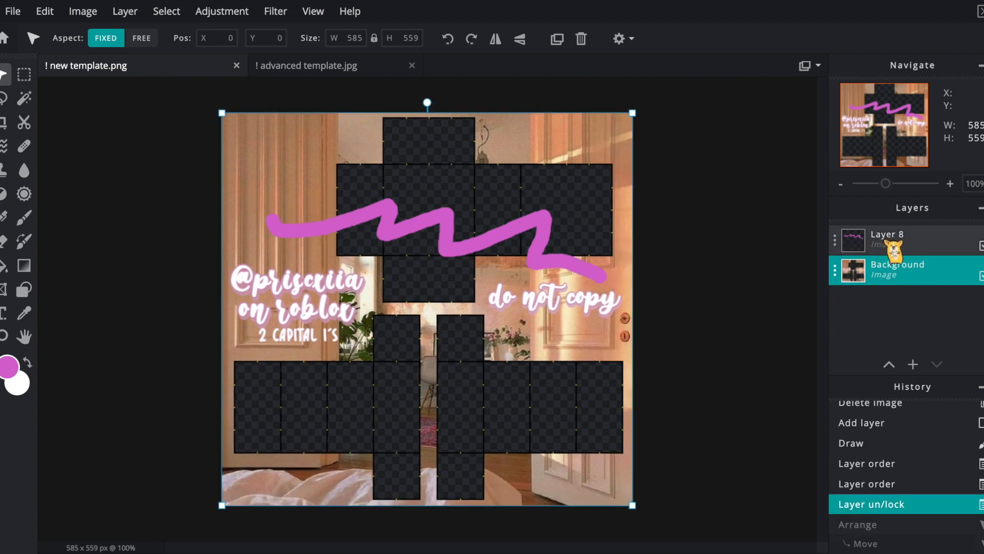
Delete Layer 8 holding the pink zigzag via its settings panel.
left_click(886, 240)
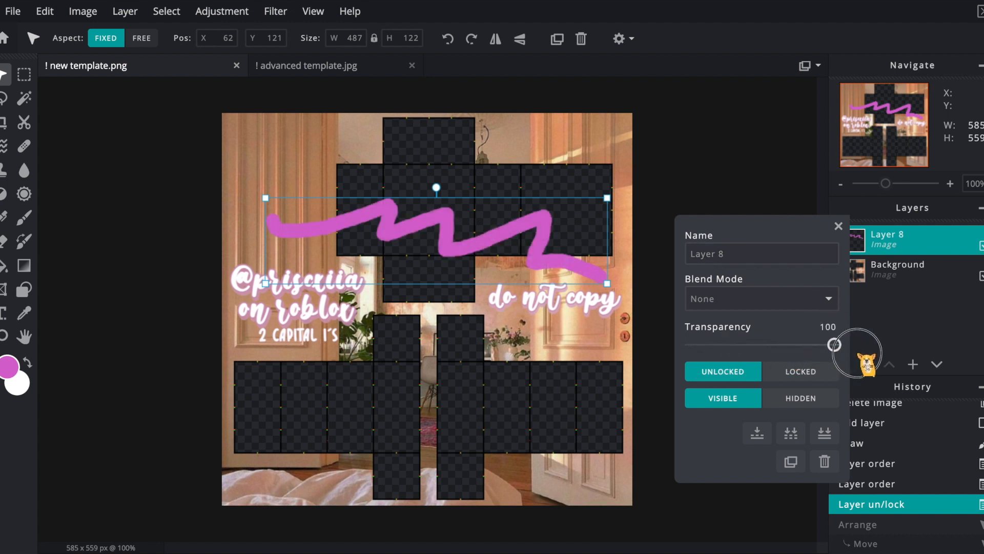
left_click(838, 226)
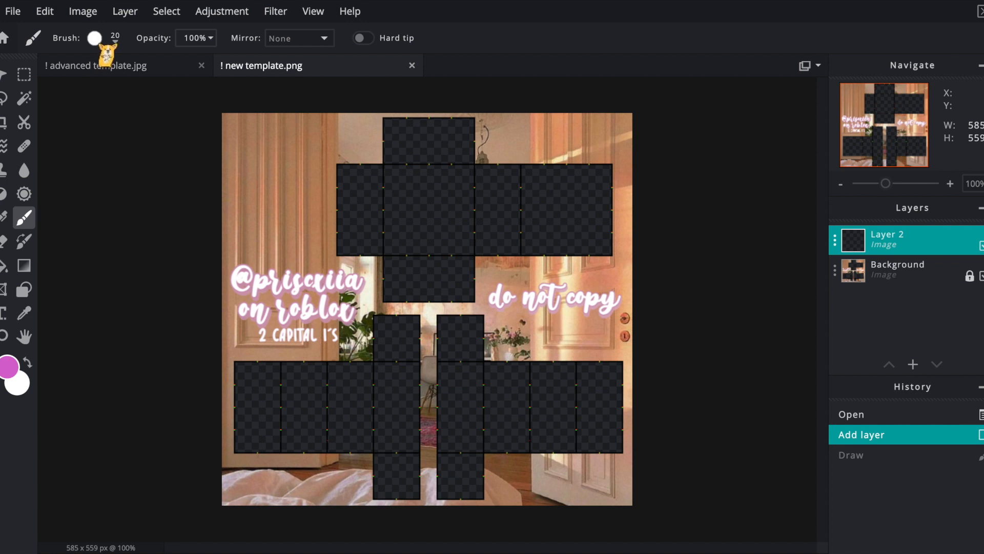
Raise the Brush size to 34 for thick scribbles and set the drawing colour to #2B22AF.
left_click(94, 38)
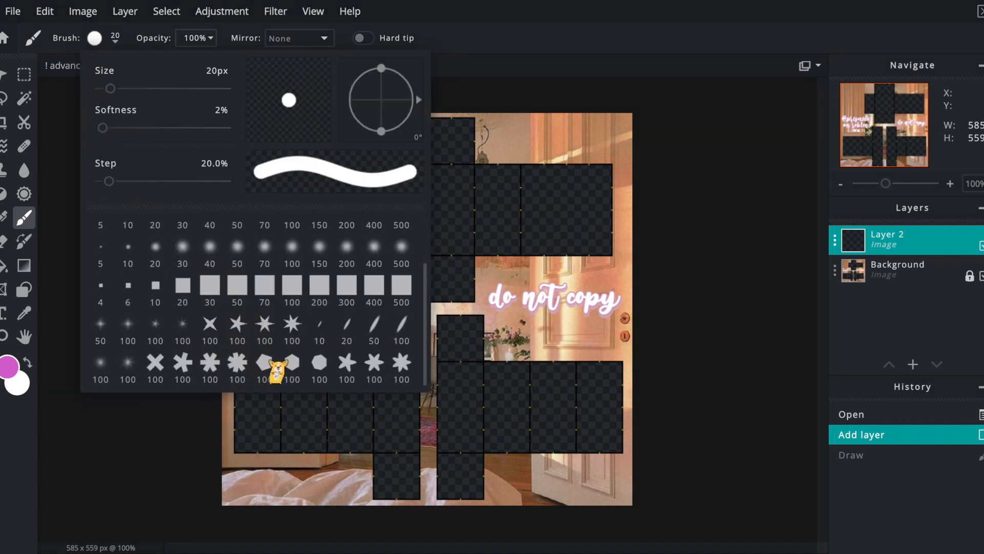
scroll("up", 3)
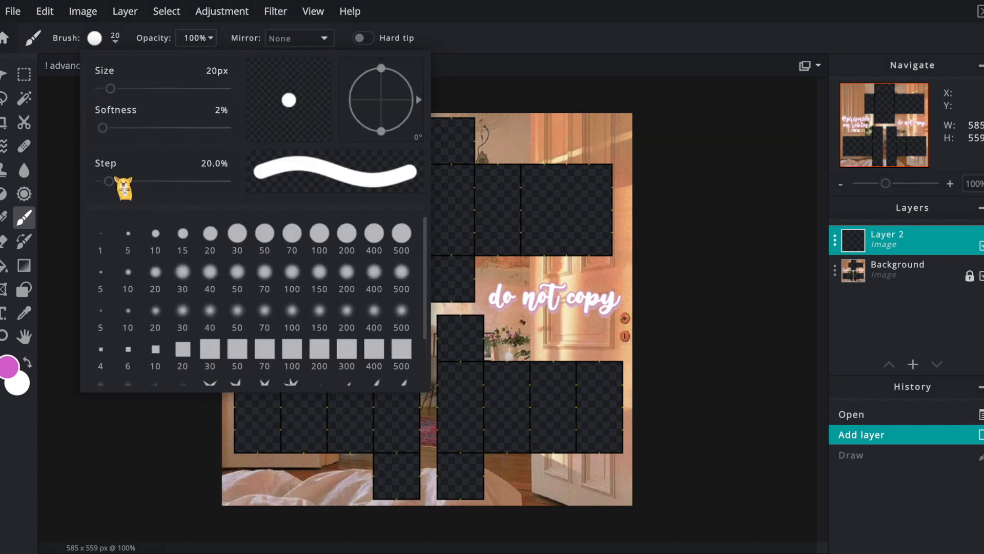
left_click_drag(106, 88, 119, 89)
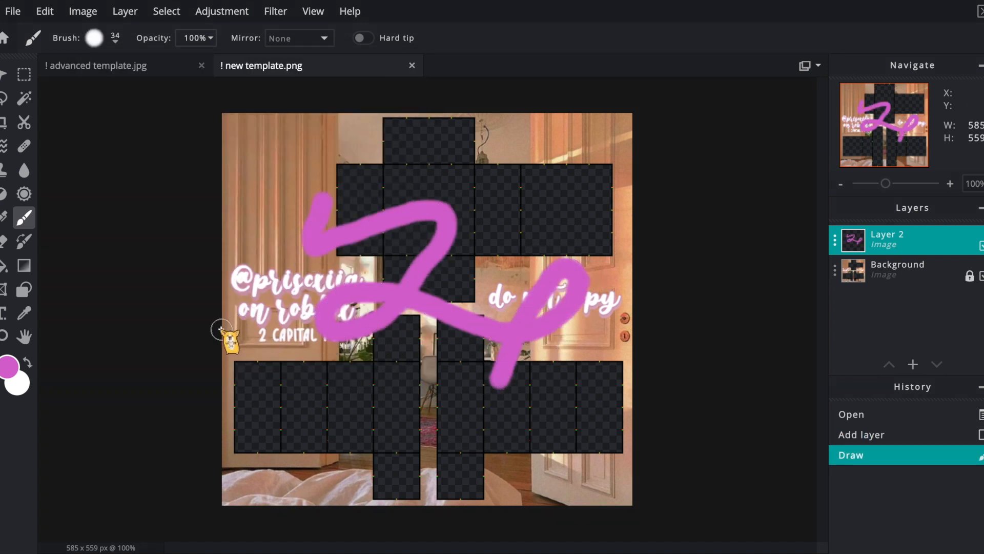
left_click(11, 366)
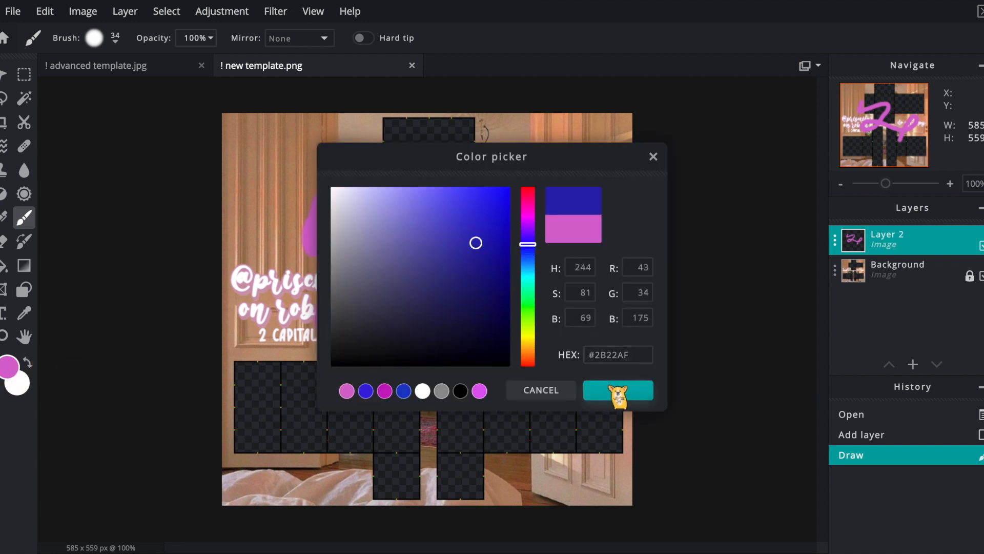
left_click(618, 390)
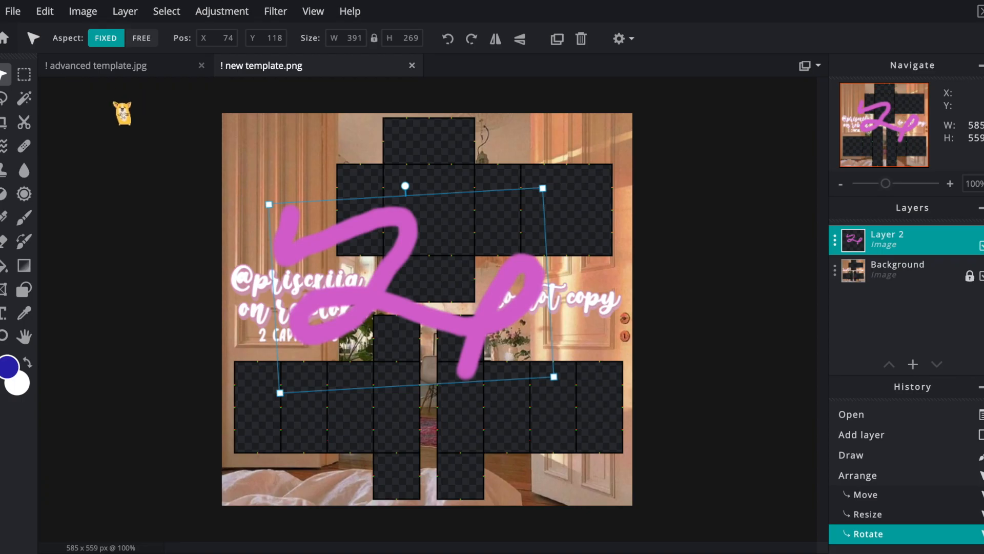
Finish arranging Layer 2's scribble, try a marquee selection, then erase strokes with the Eraser.
left_click(898, 269)
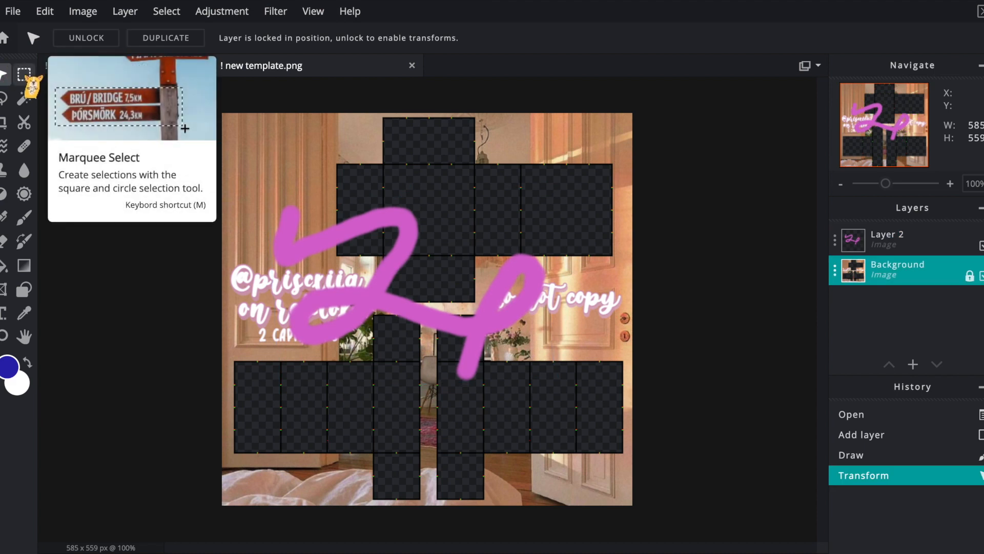
left_click(24, 75)
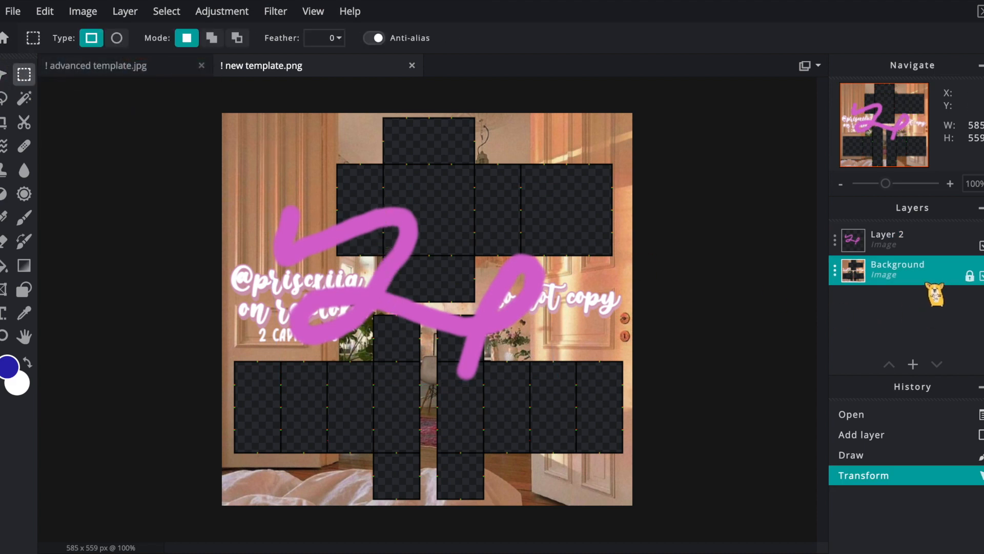
left_click(886, 240)
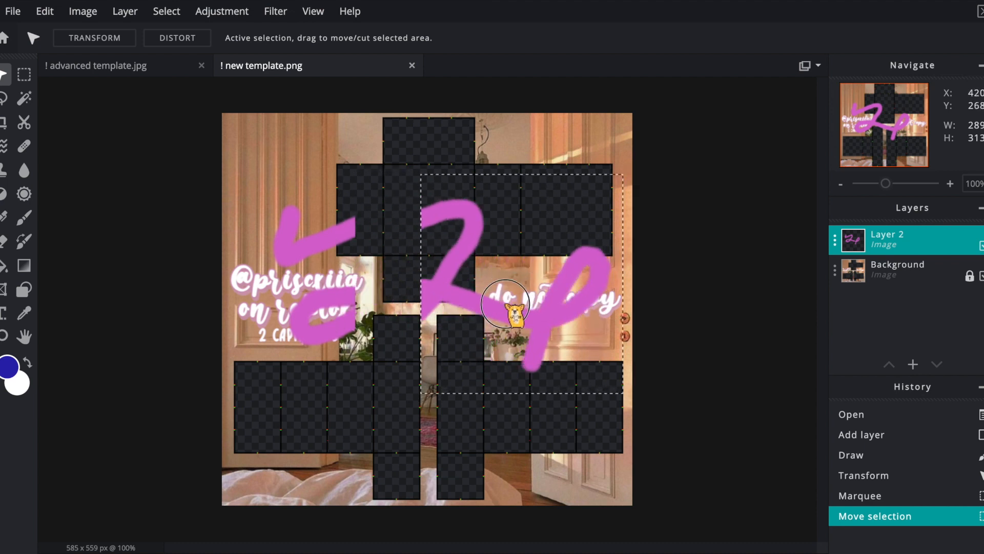
left_click(24, 74)
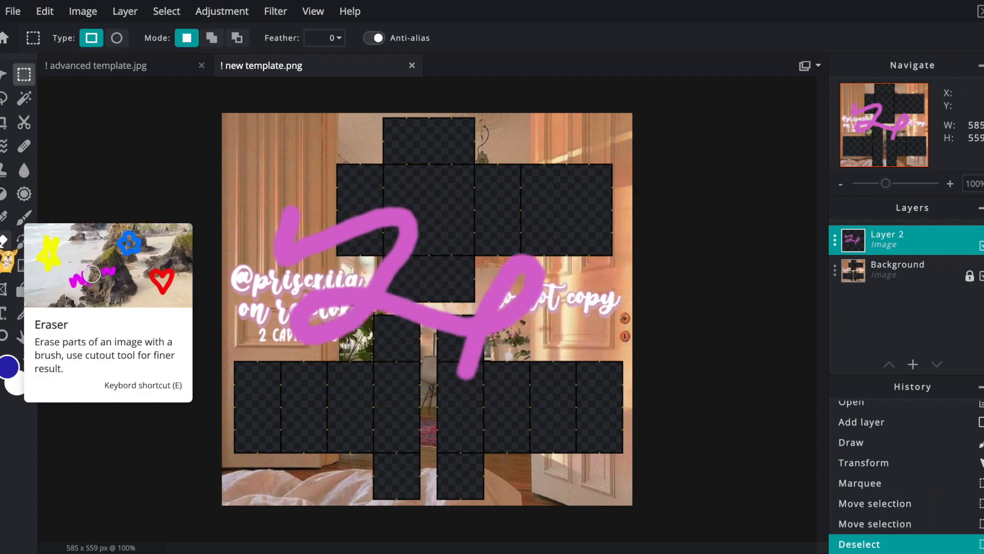
left_click(7, 240)
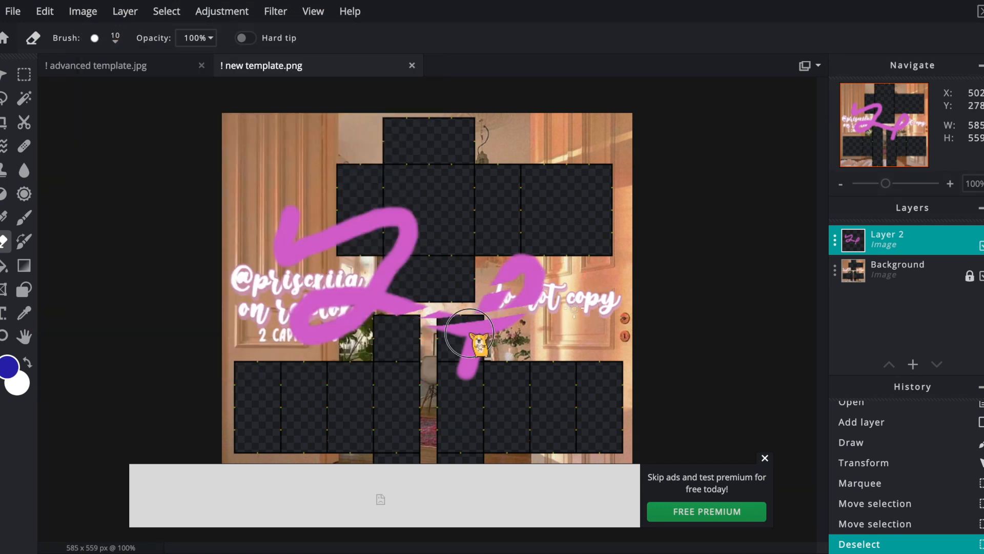
left_click(23, 73)
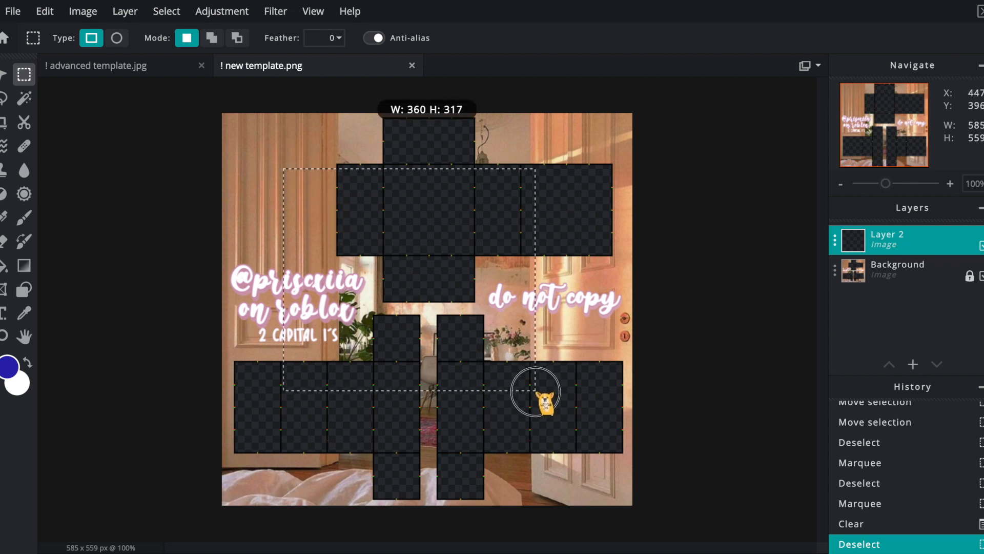
Set the paint colour to lavender #938EDE and switch to the Fill tool.
left_click(10, 367)
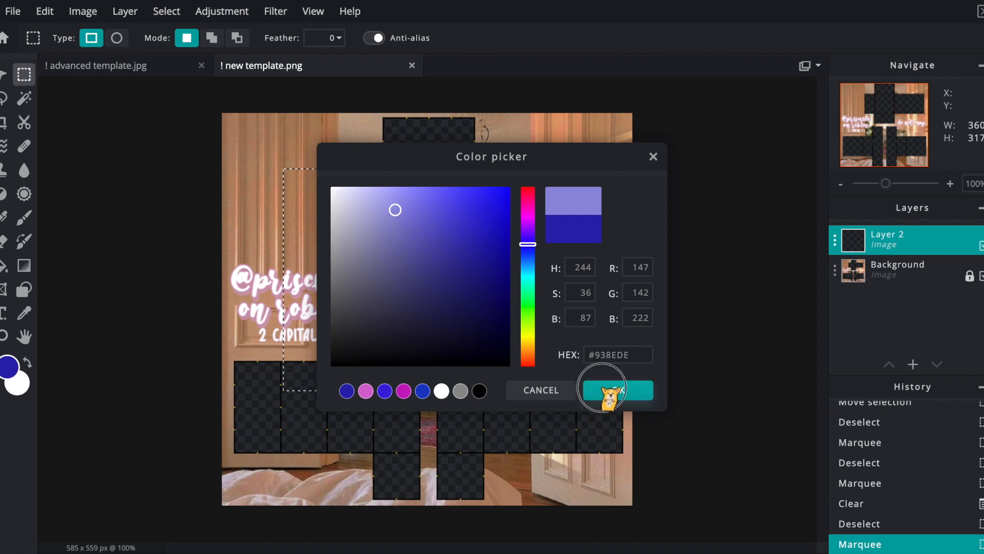
left_click(614, 390)
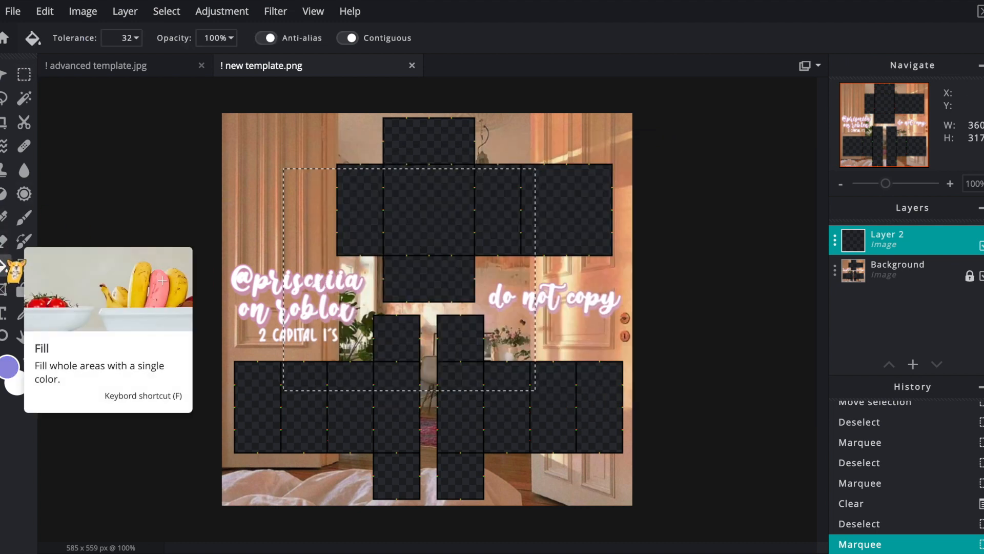
left_click(408, 279)
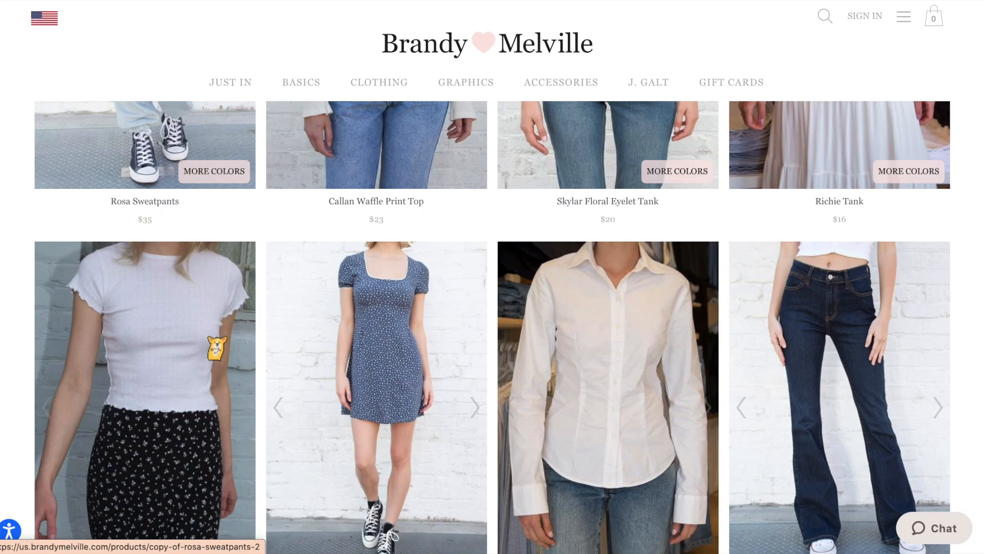
Scroll the shop listings and open a black rhinestone-logo crop top's product page and gallery.
scroll("down", 3)
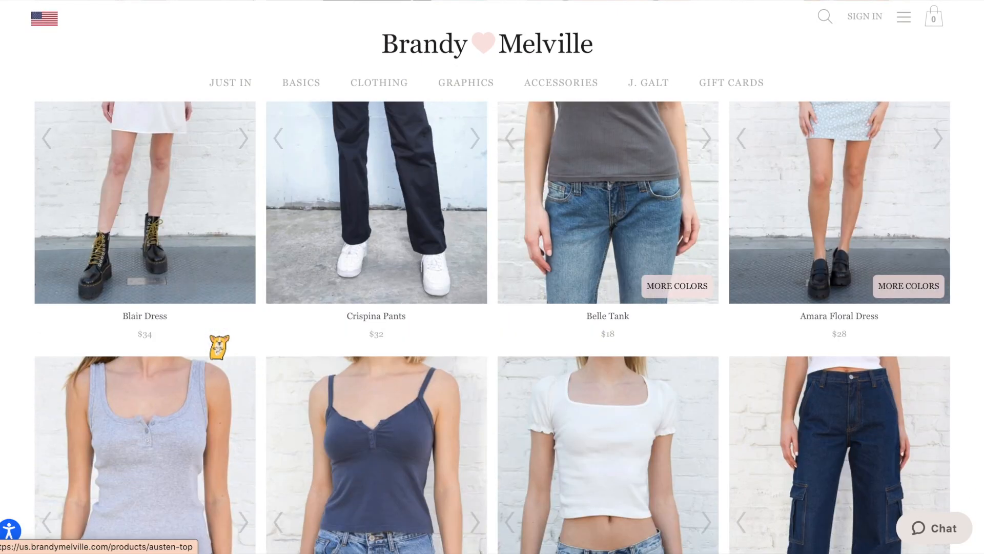
scroll("down", 3)
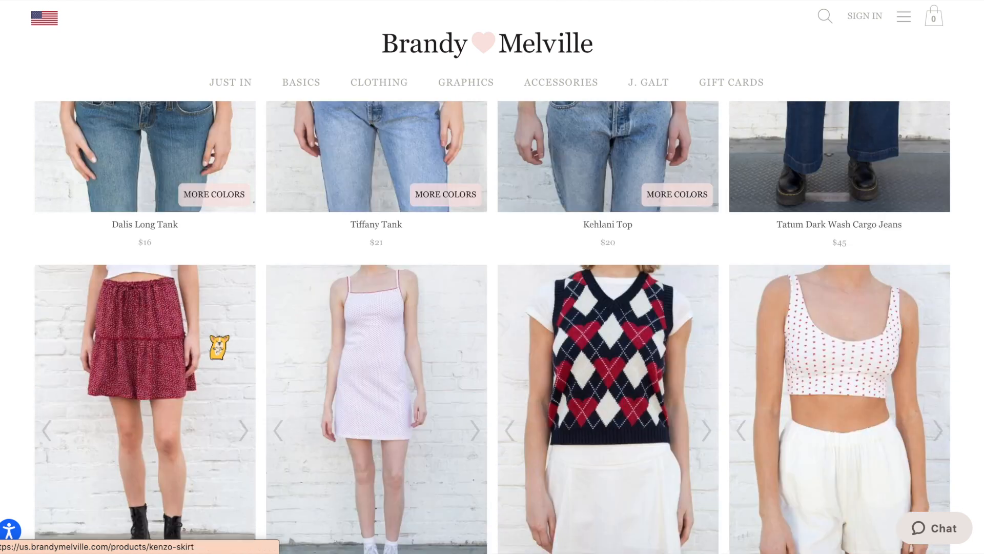
scroll("down", 3)
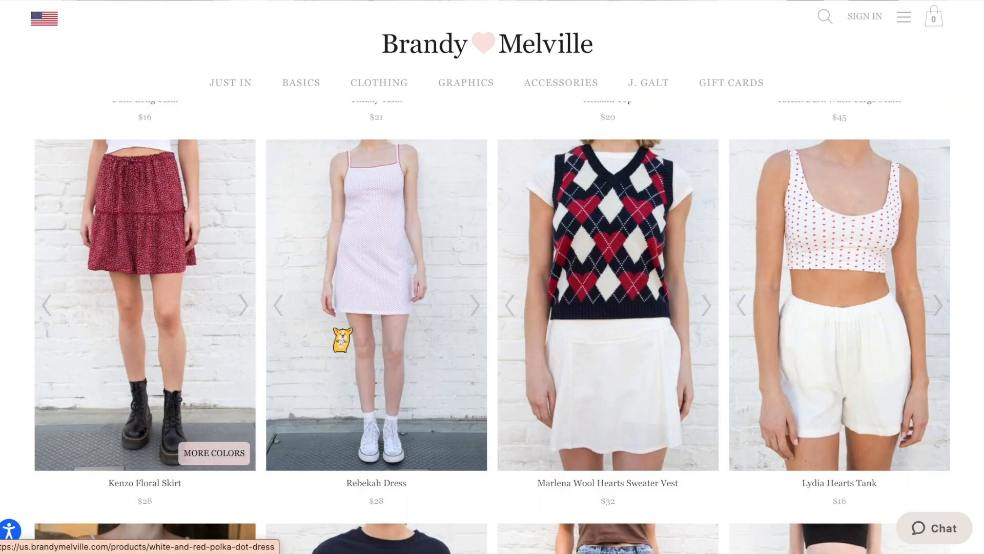
mouse_move(202, 191)
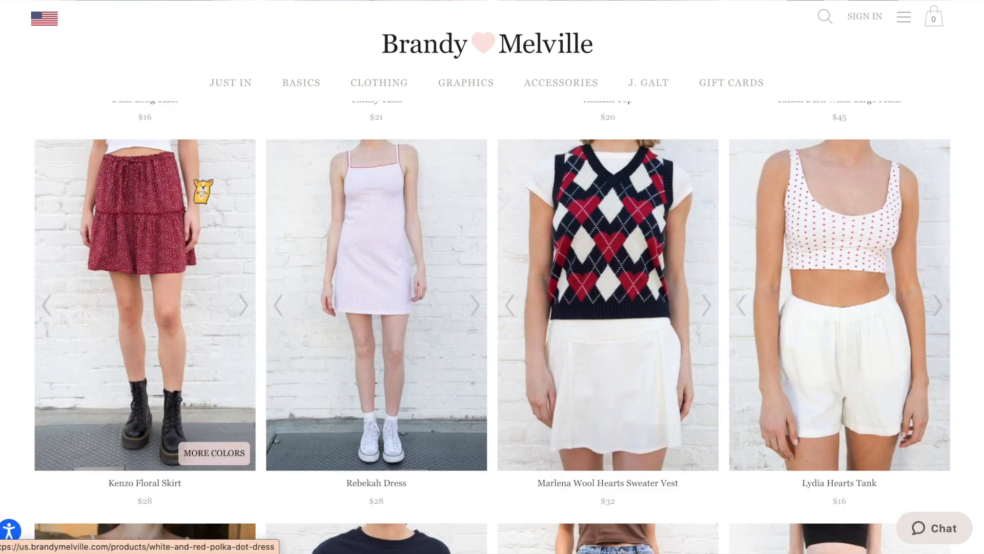
scroll("down", 3)
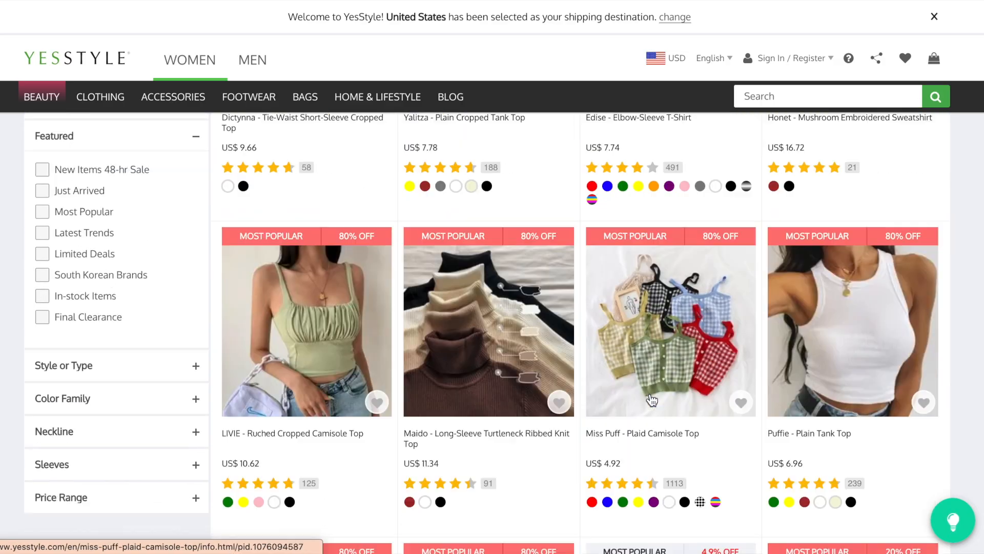
scroll("down", 3)
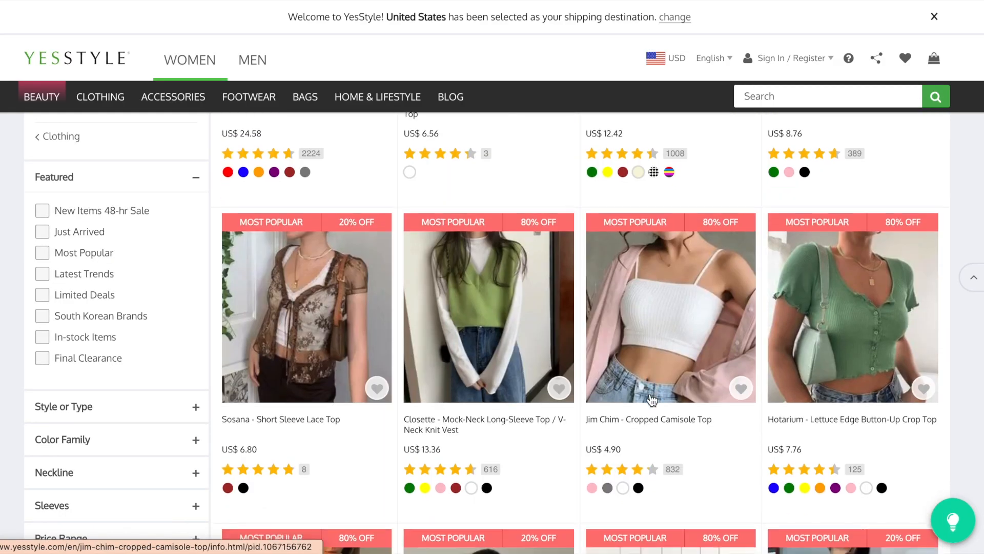
scroll("down", 3)
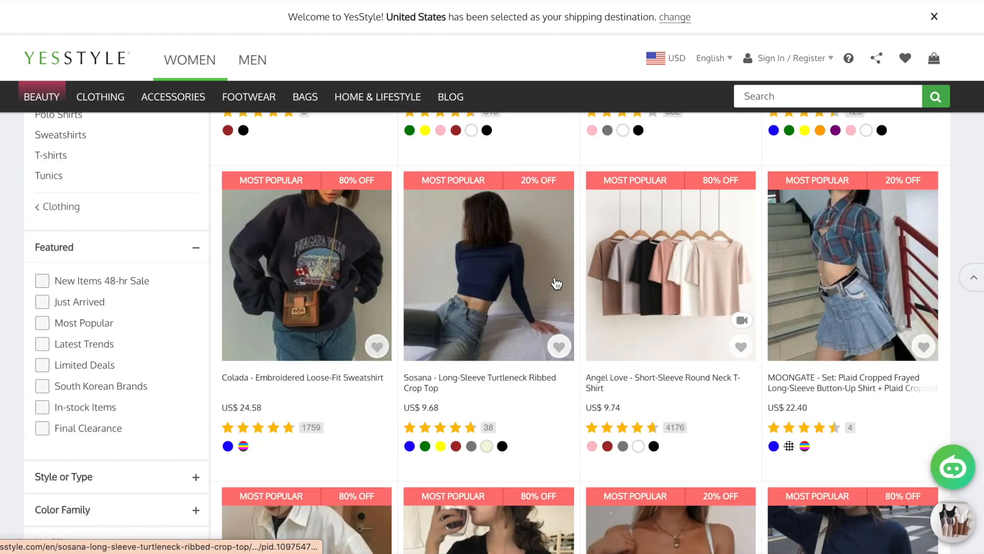
left_click(671, 265)
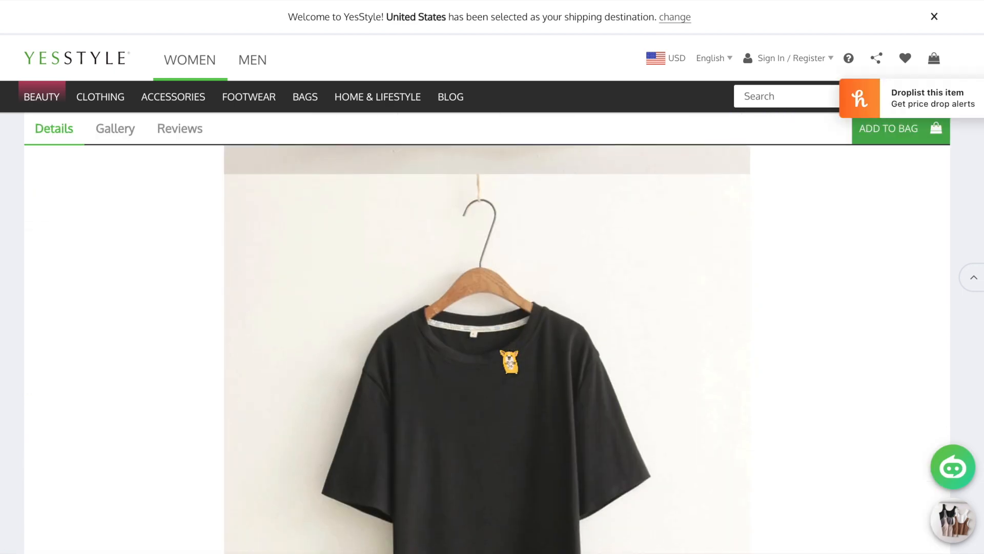
scroll("down", 3)
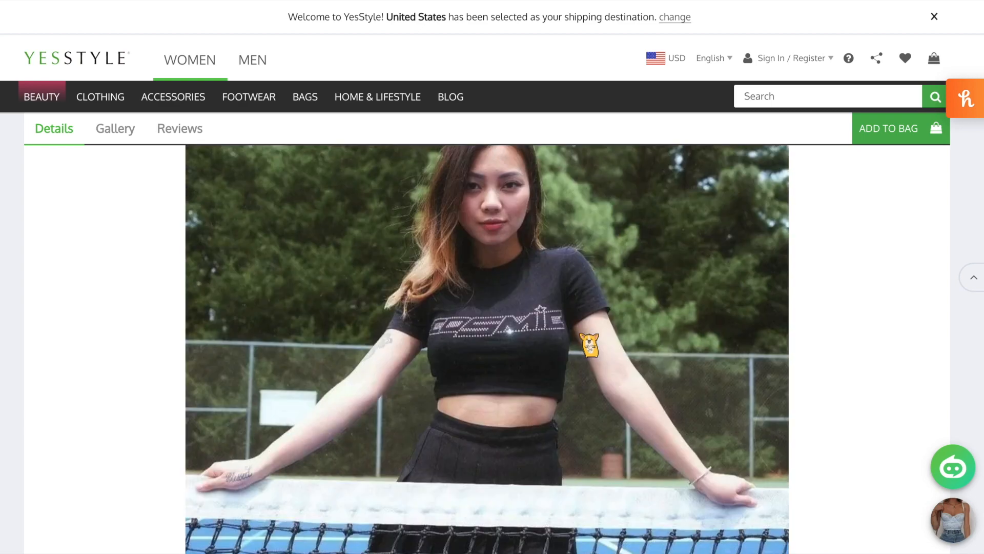
scroll("down", 3)
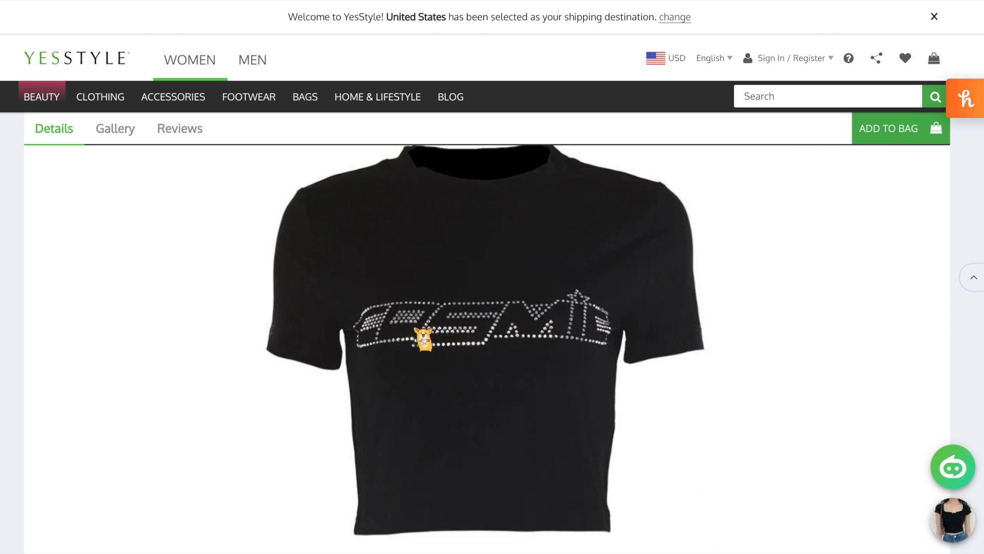
mouse_move(719, 415)
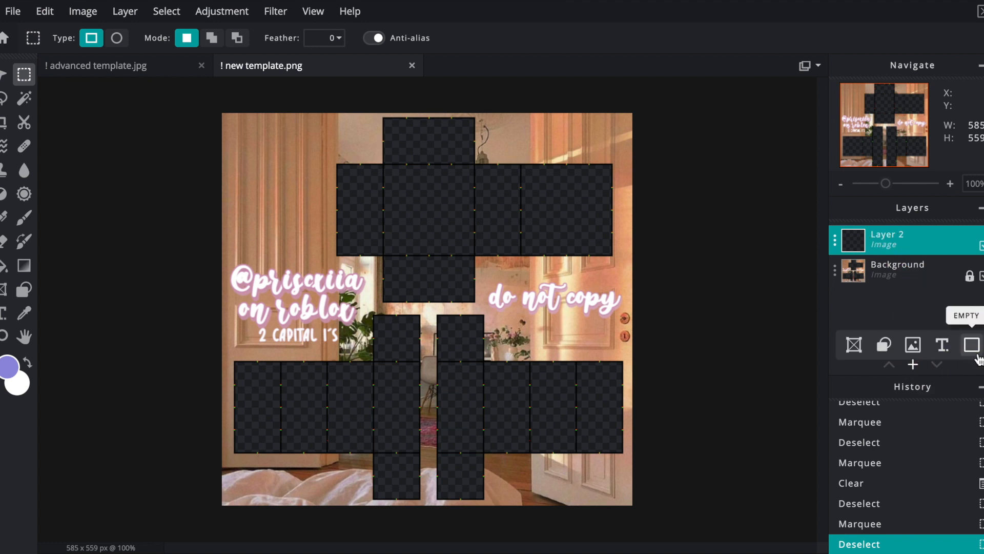
Set the foreground colour to black and fill the selected top area with the Fill tool.
left_click(937, 365)
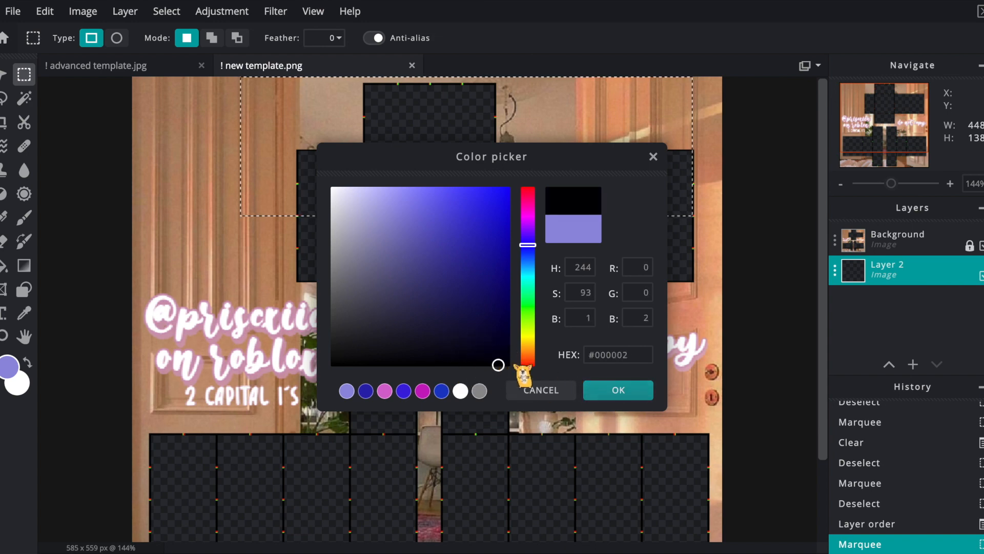
left_click(617, 390)
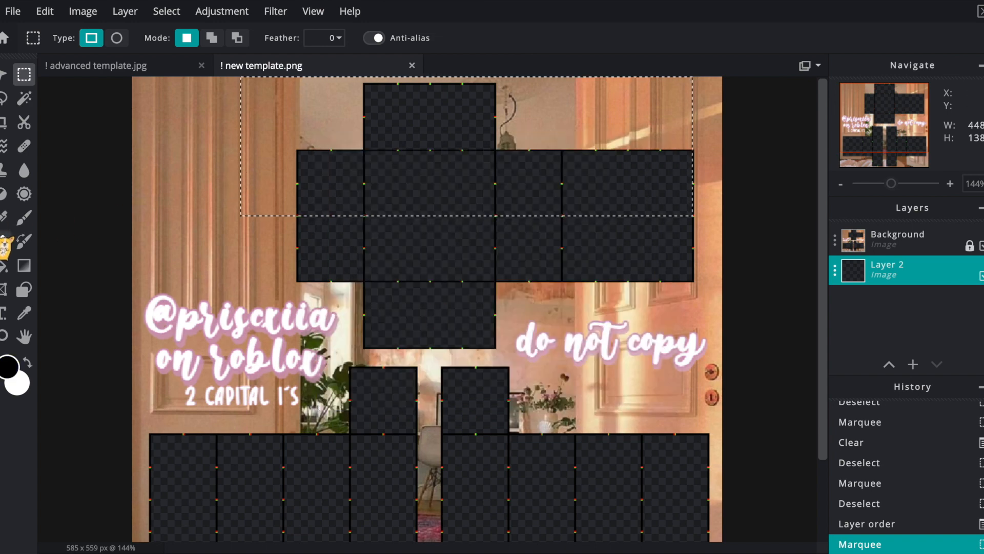
left_click(6, 265)
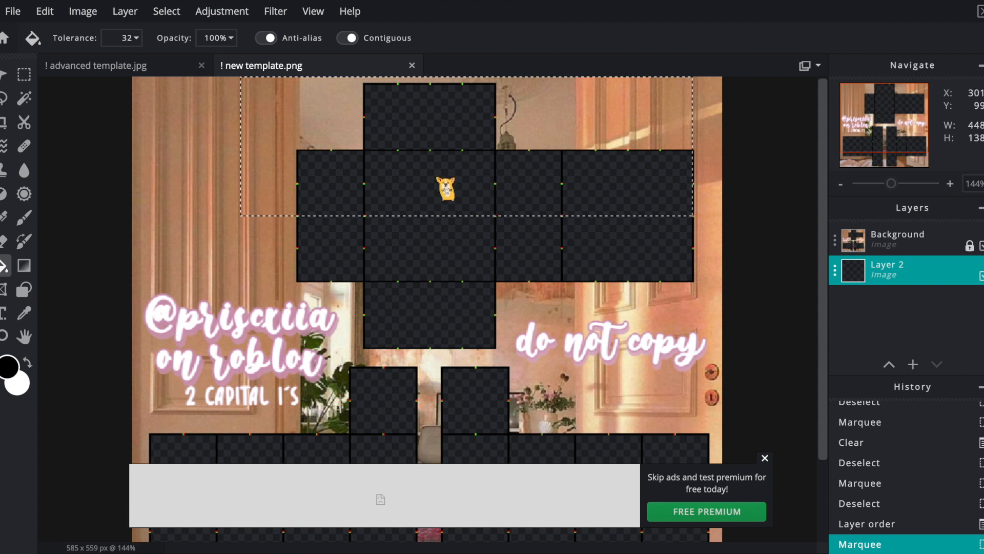
left_click(23, 74)
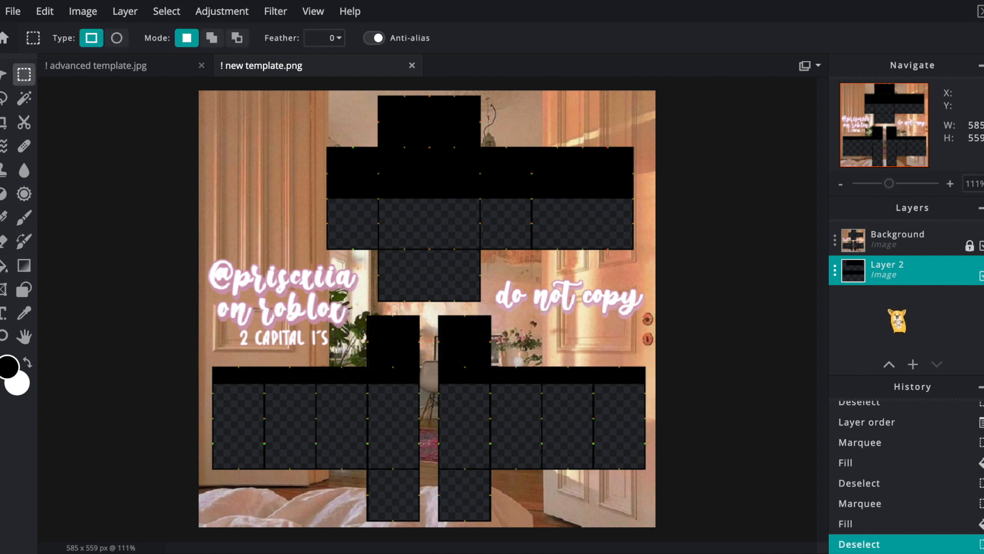
Rename Layer 2, the black fill layer, to 'base'.
double_click(887, 270)
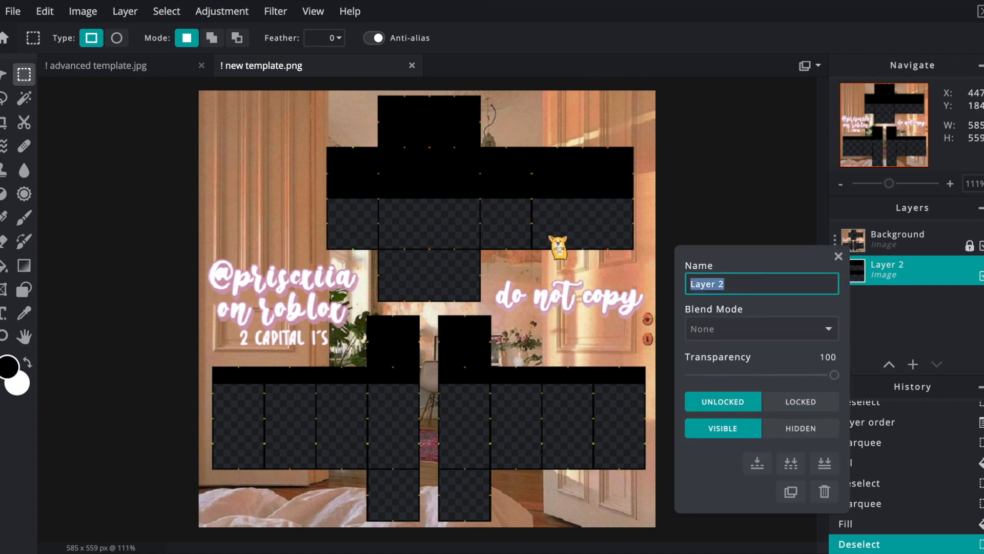
type("base")
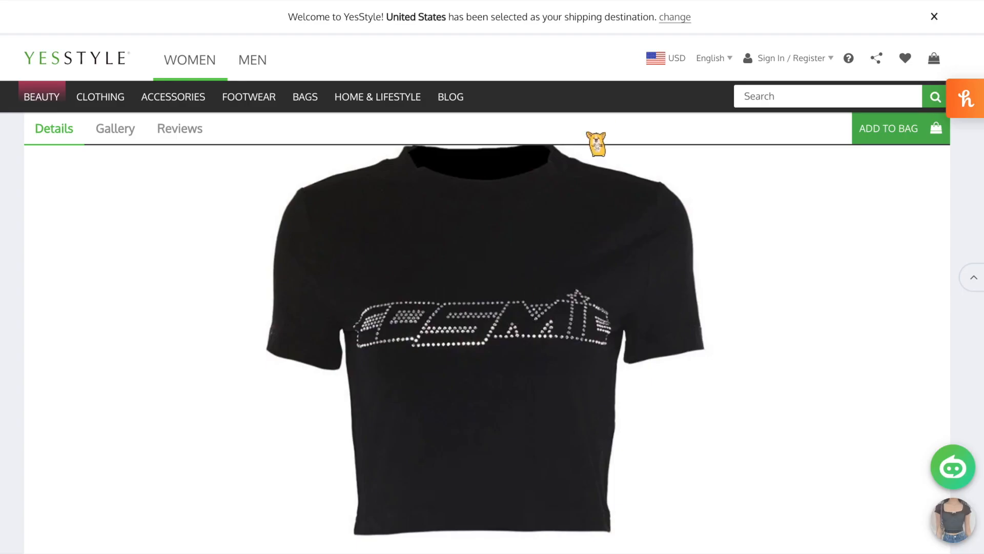
mouse_move(564, 244)
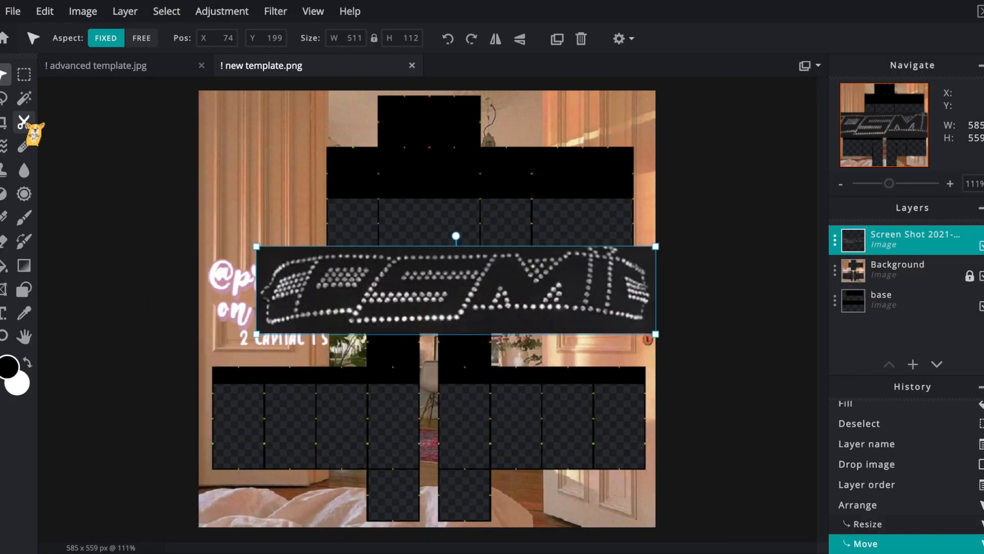
Start the Cutout tool in Magic Mask mode to remove the logo's background.
left_click(24, 122)
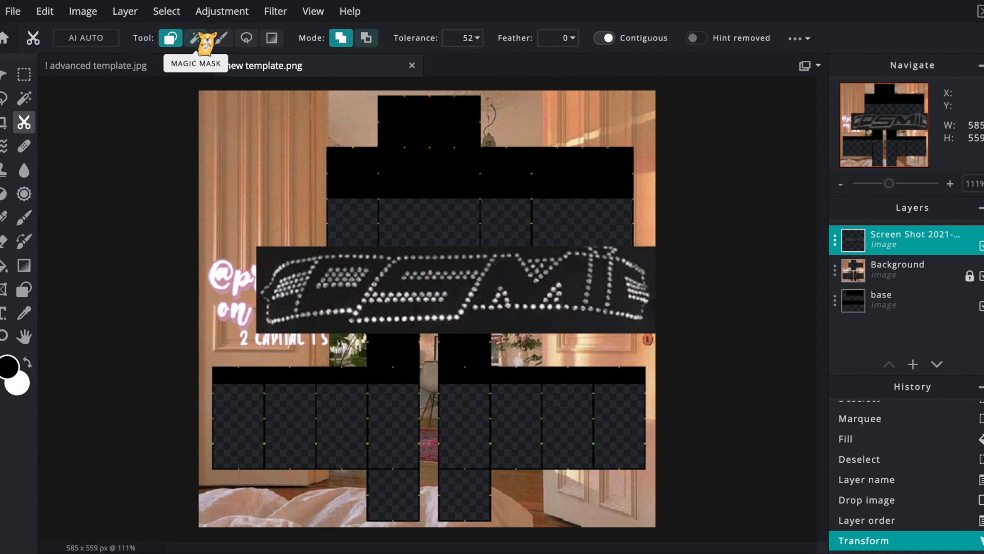
left_click(194, 38)
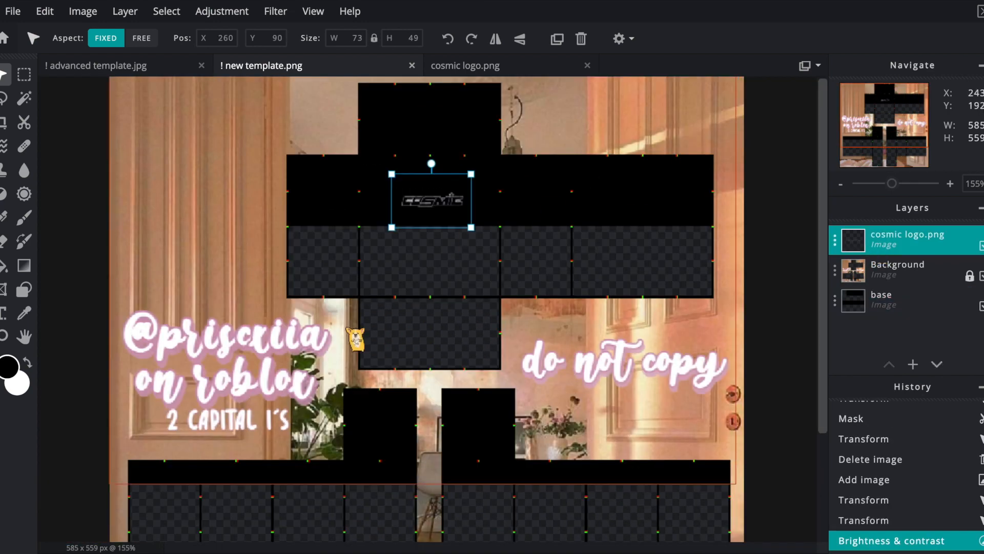
On the base layer, select and clear a rounded neckline area from the black top section.
left_click(882, 299)
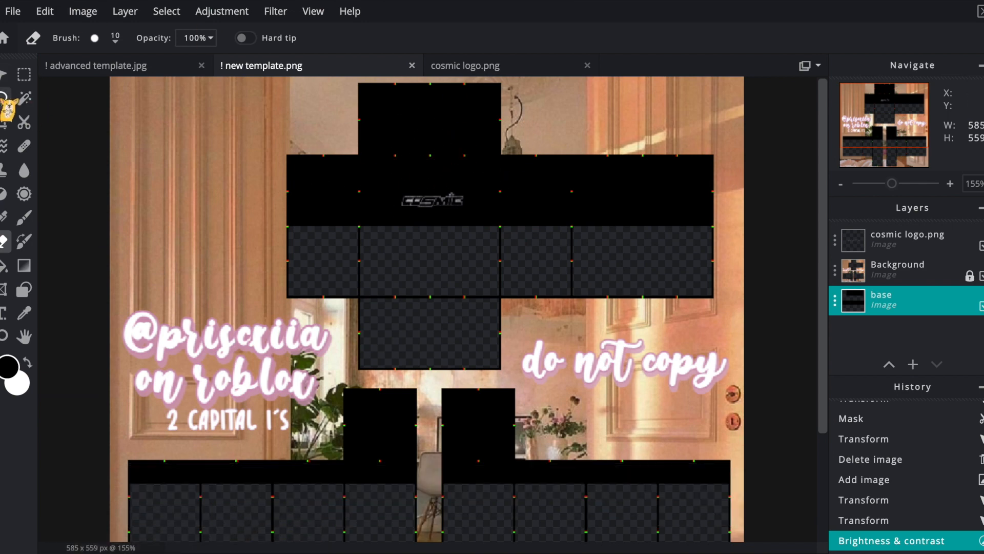
left_click(6, 99)
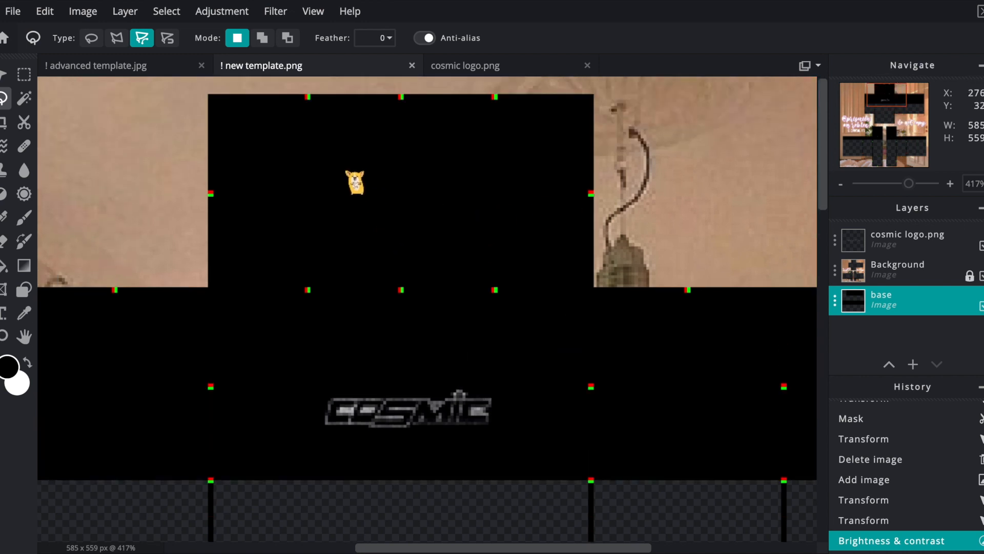
left_click_drag(357, 183, 416, 147)
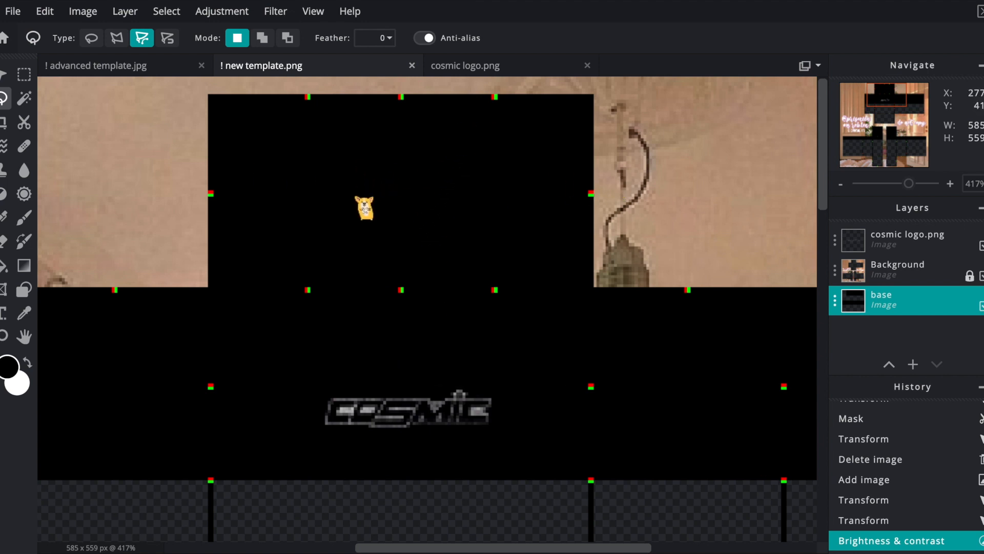
left_click_drag(364, 207, 411, 129)
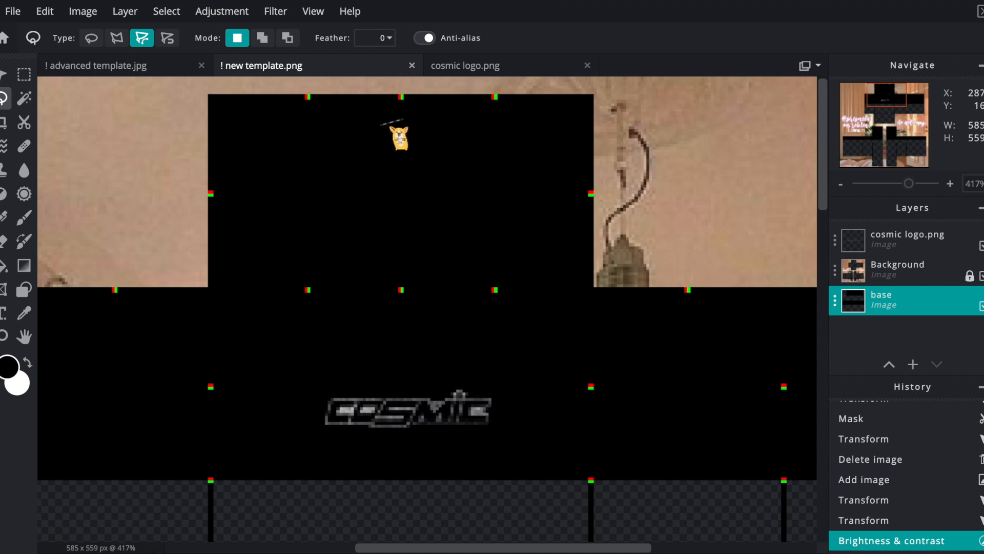
left_click_drag(399, 138, 248, 226)
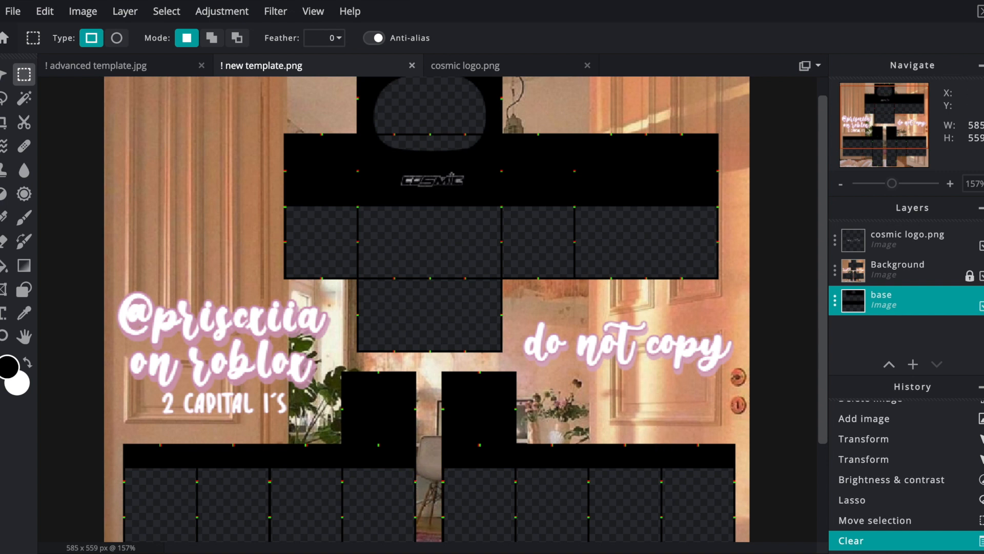
mouse_move(747, 189)
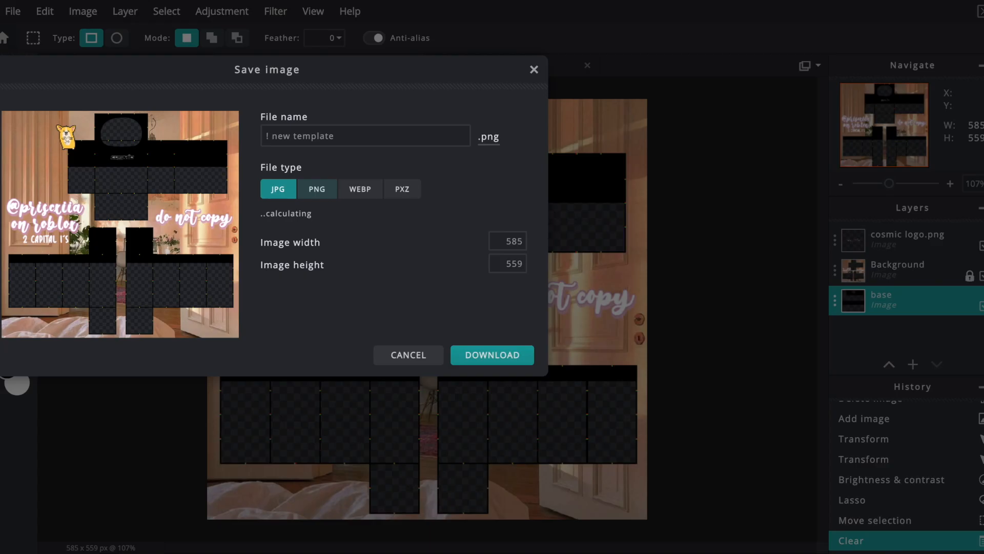
Export the template as PNG named 'cosmic black tee'.
left_click(317, 189)
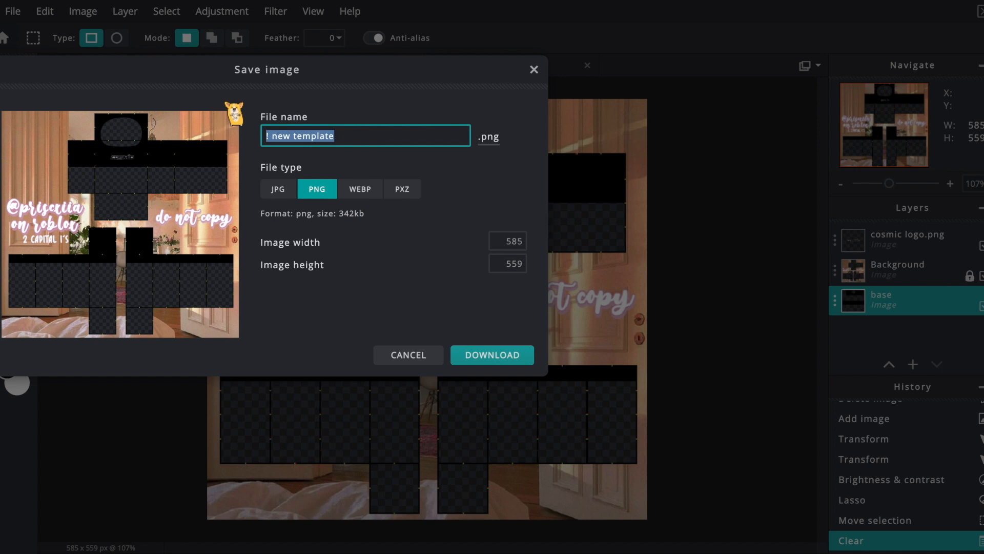
type("cosmic black tee")
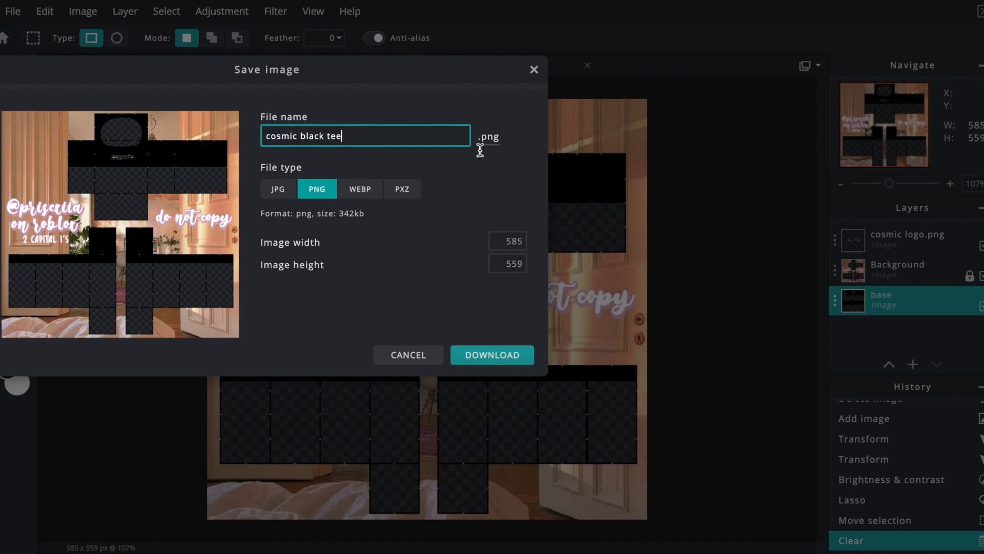
left_click(491, 355)
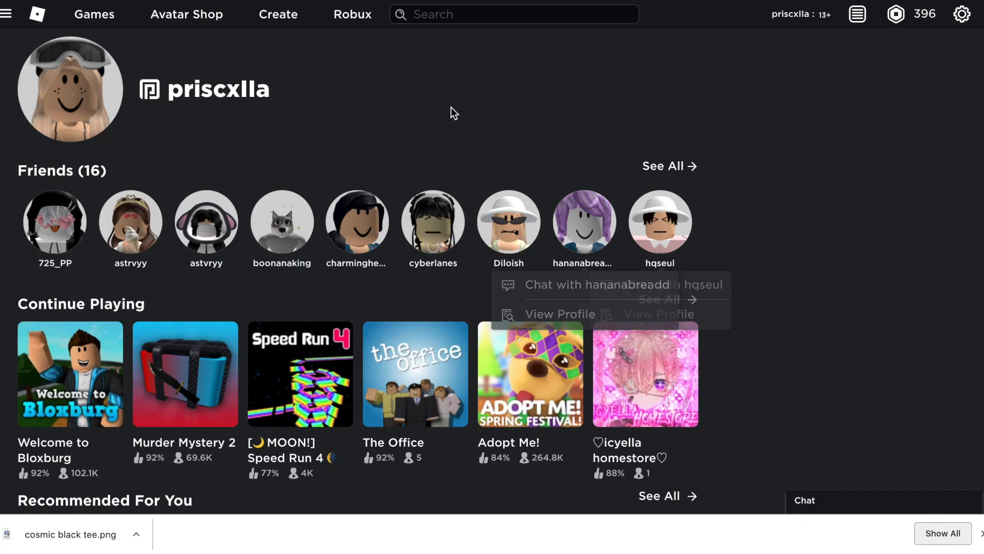
Upload cosmic black tee.png from Downloads as a new shirt under Create > Shirts.
left_click(278, 13)
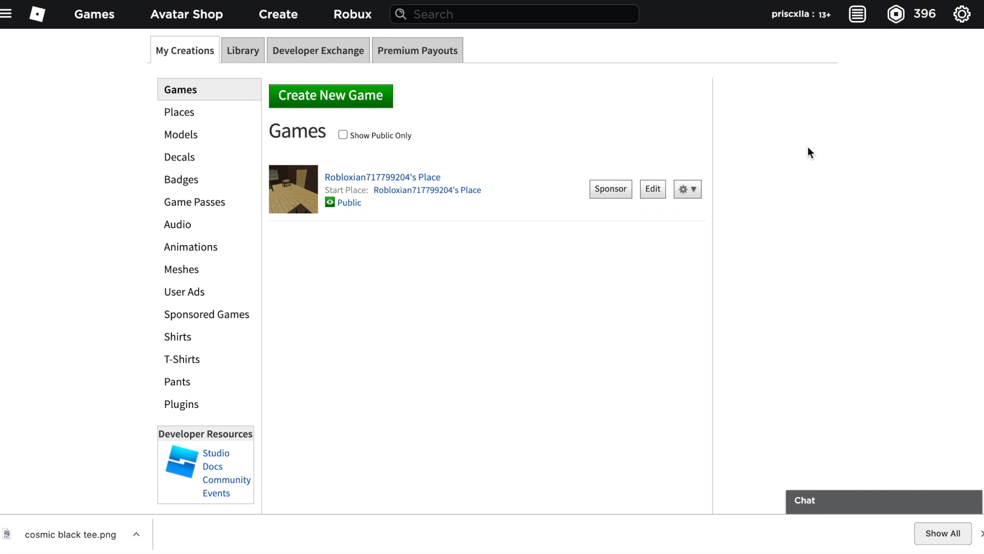
mouse_move(189, 283)
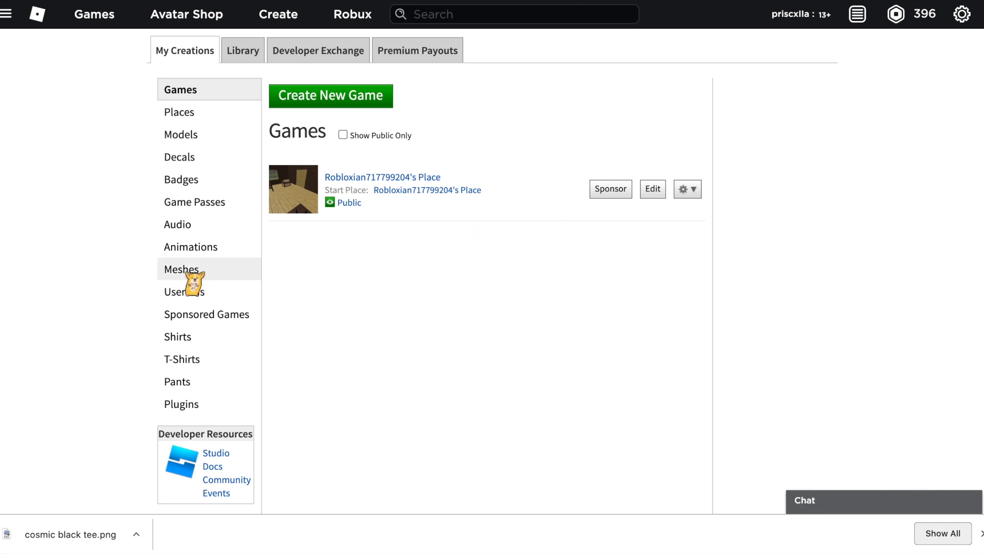
left_click(178, 337)
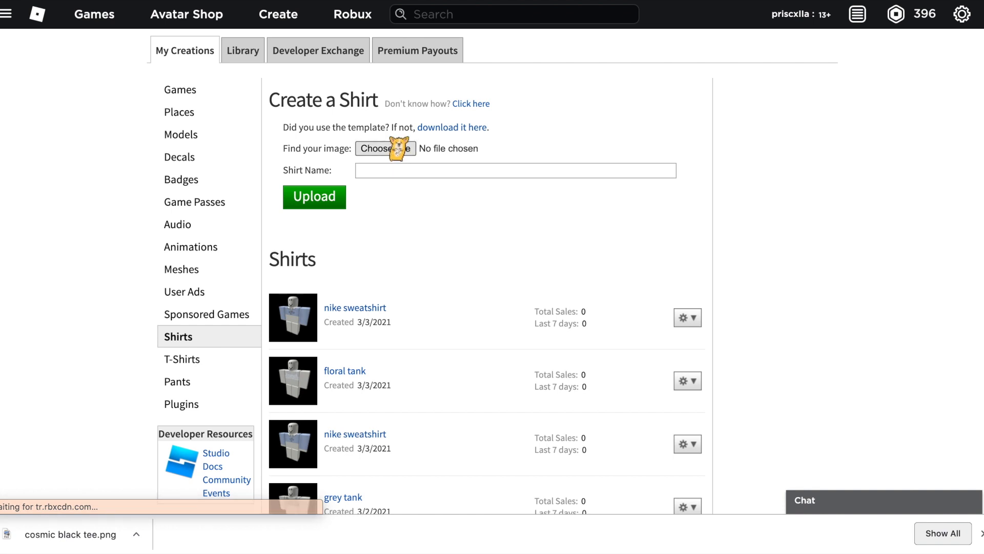
left_click(385, 148)
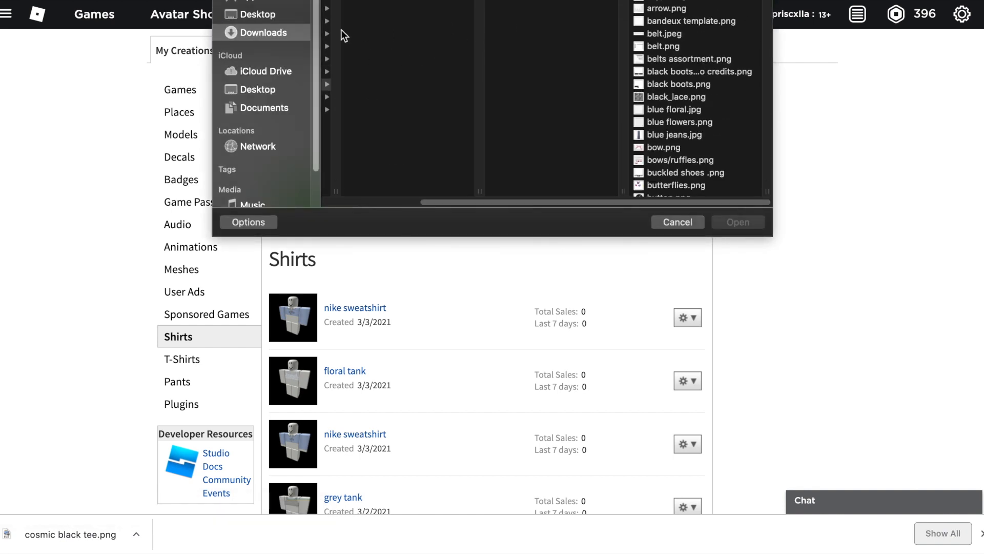
left_click(676, 222)
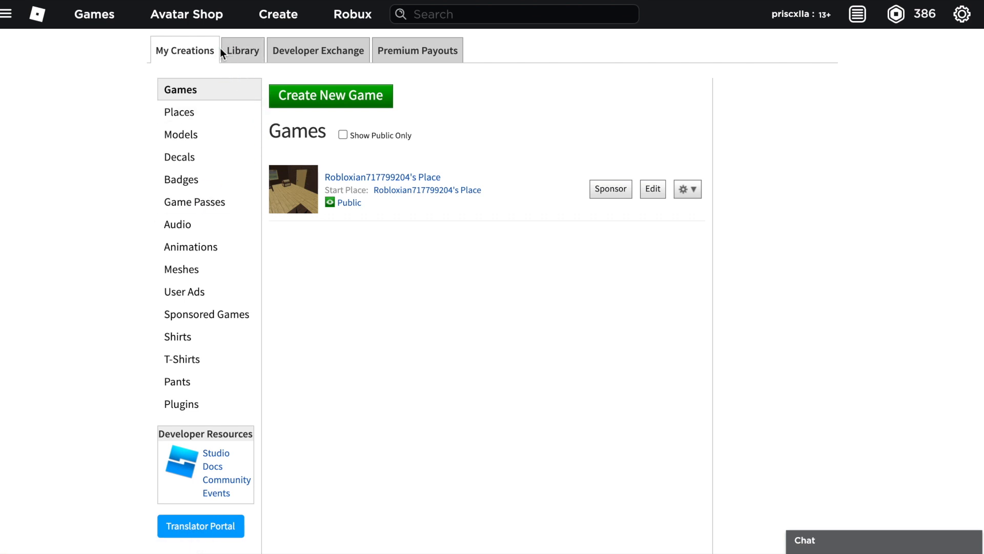
mouse_move(224, 66)
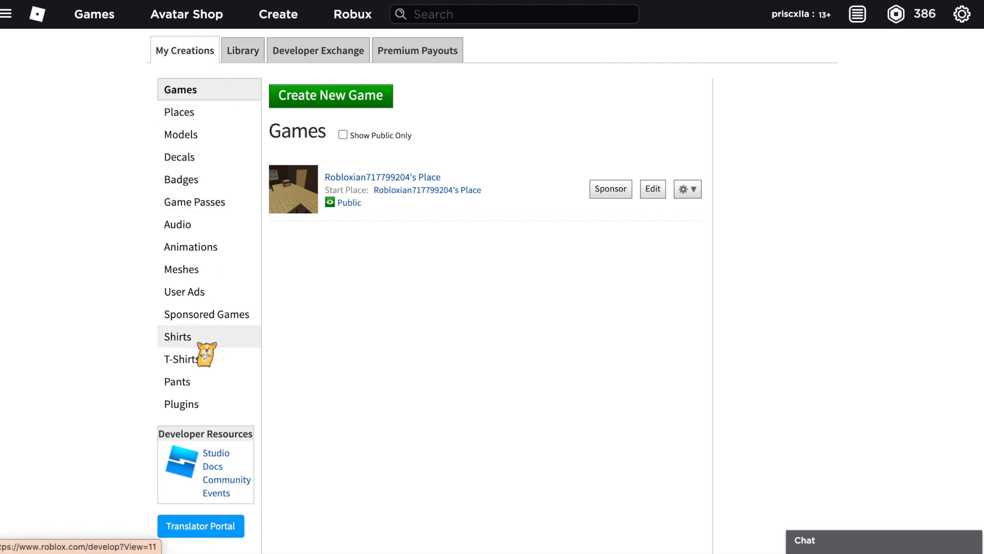
mouse_move(183, 292)
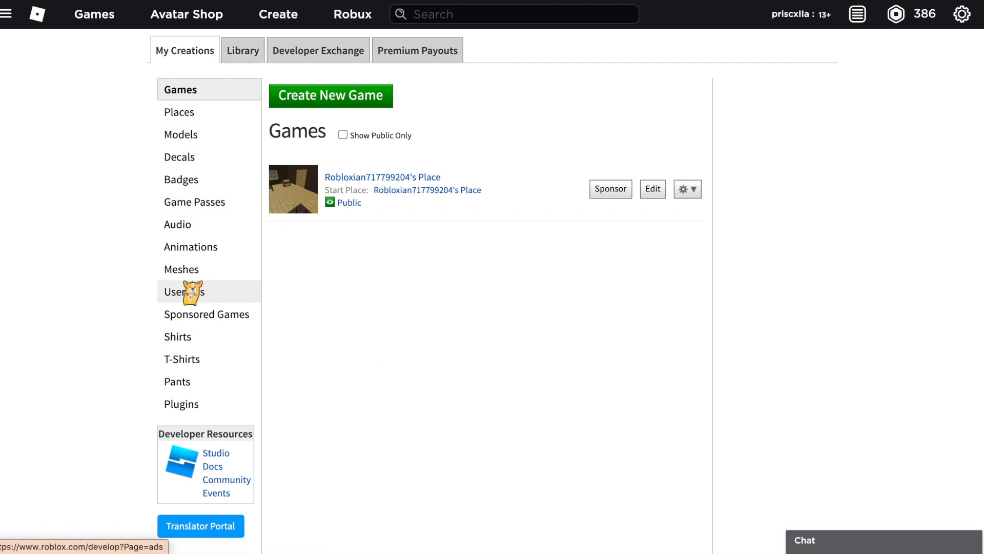
left_click(177, 337)
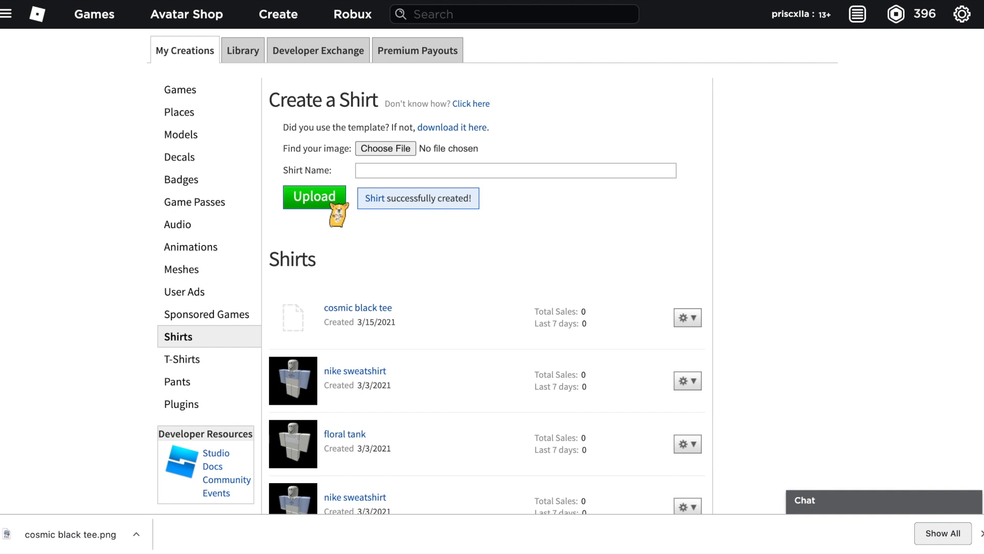
mouse_move(500, 316)
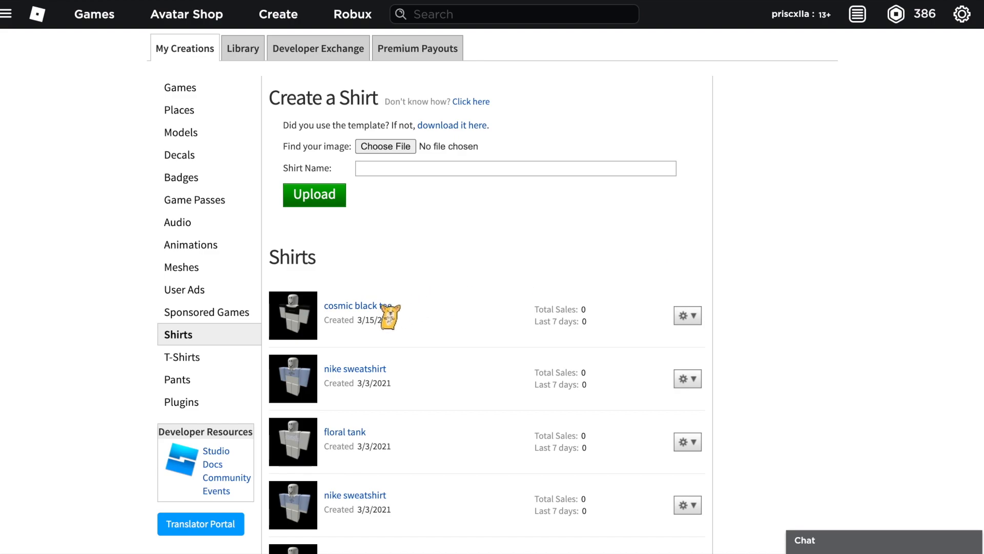
View the cosmic black tee item page, inspect the preview, and go to Configure.
left_click(351, 305)
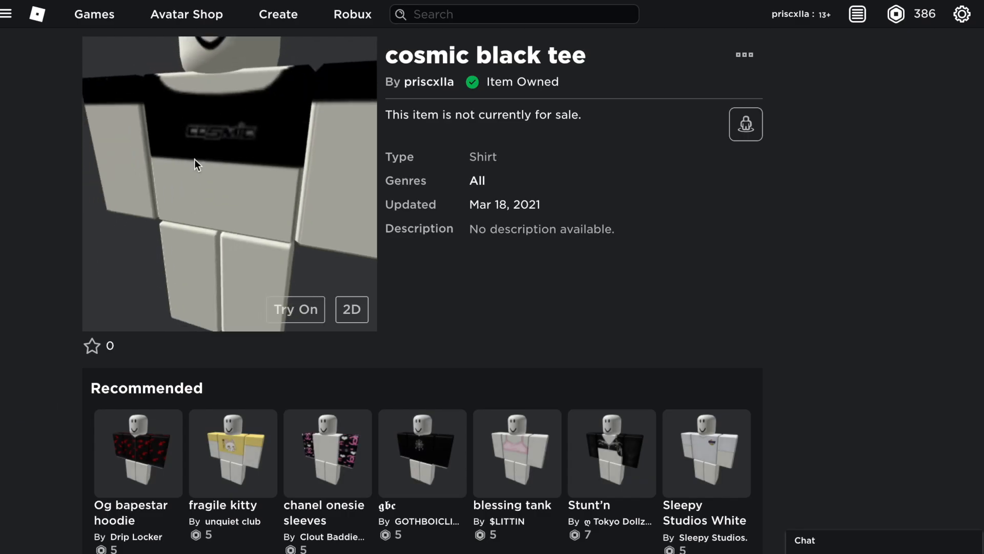
left_click_drag(195, 163, 201, 205)
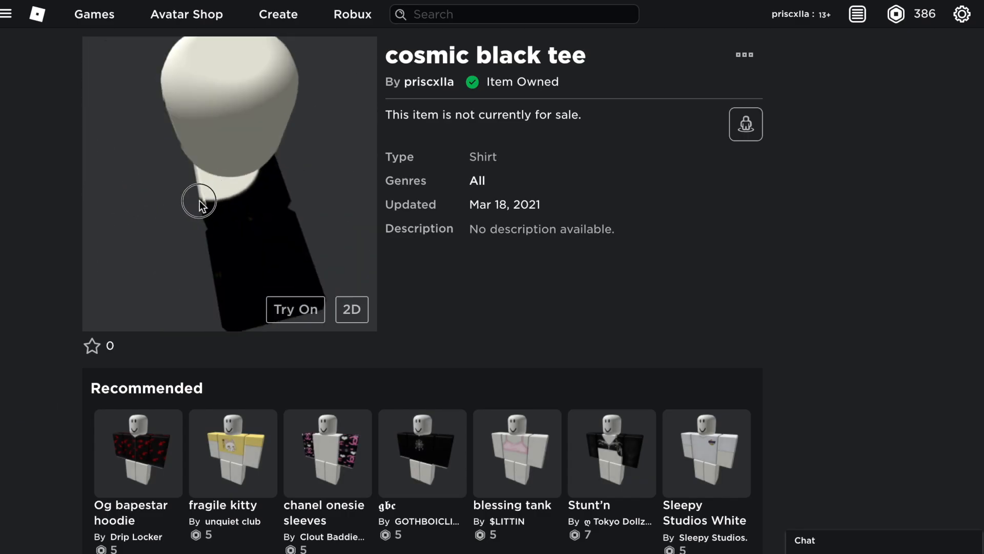
left_click_drag(200, 204, 260, 189)
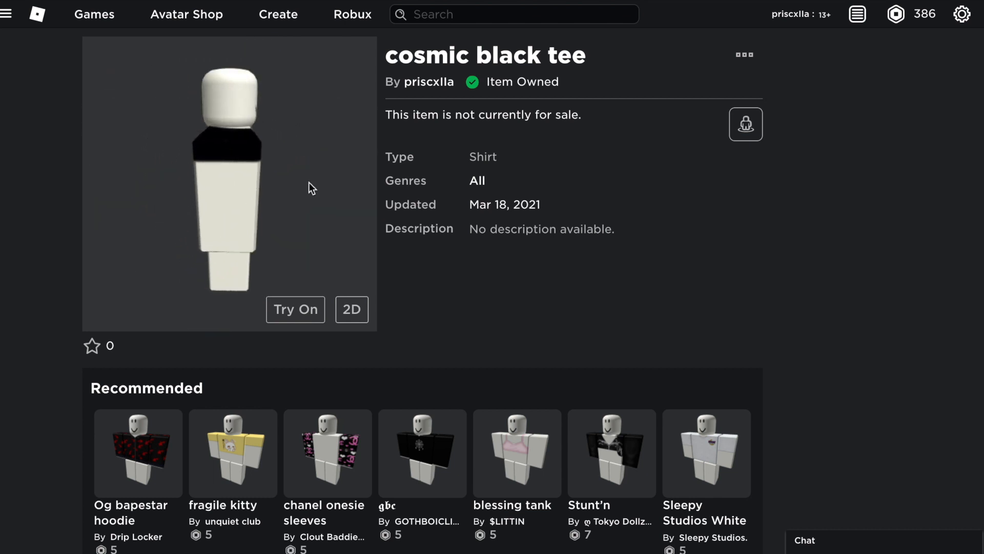
left_click(742, 54)
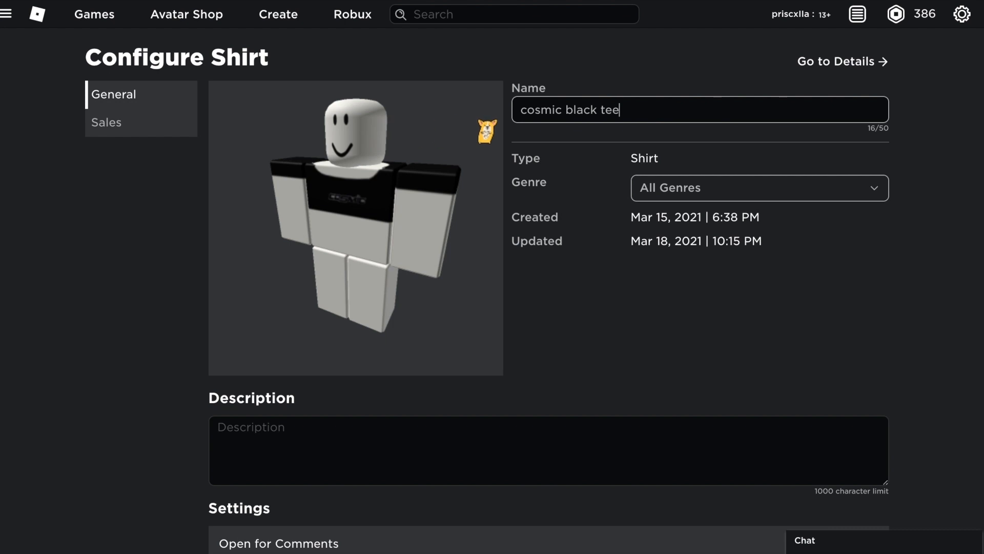
Enter a placeholder description 'jhgkhjfjg' and move to the Sales settings.
scroll("down", 3)
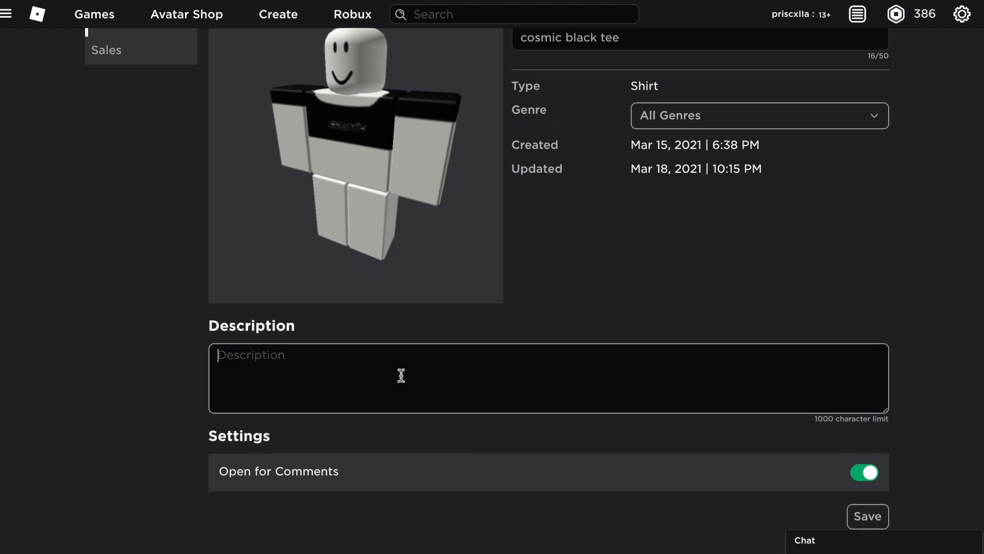
type("jhgkhjfjg")
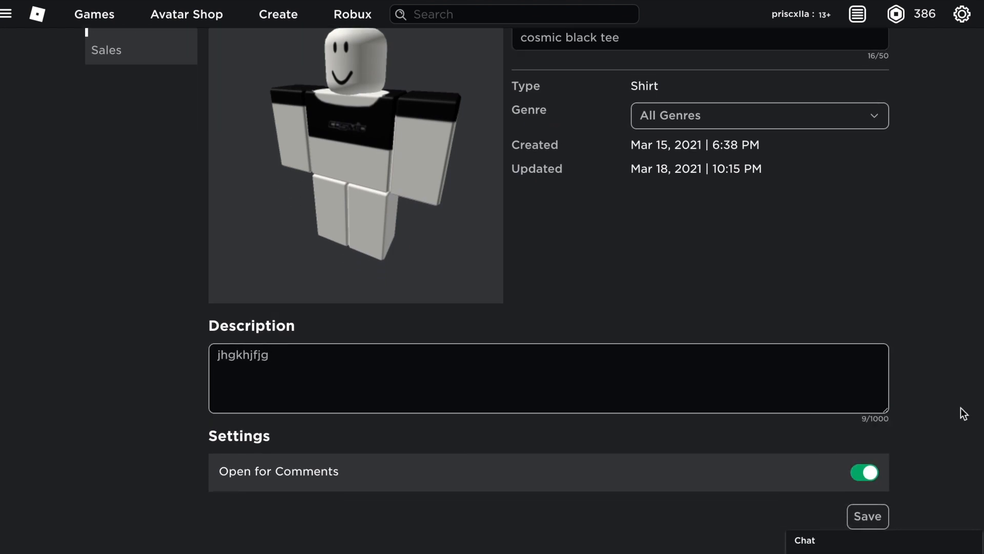
scroll("up", 3)
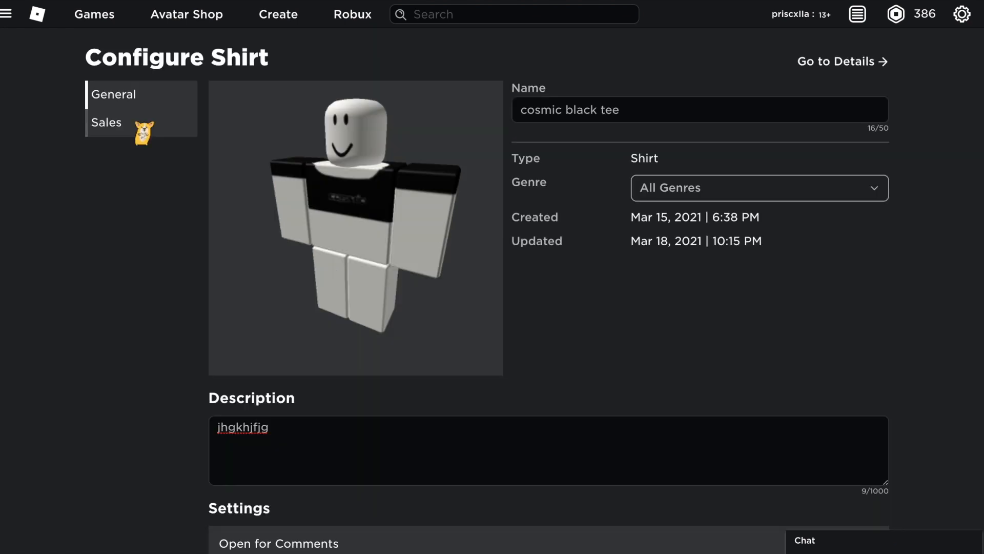
left_click(105, 122)
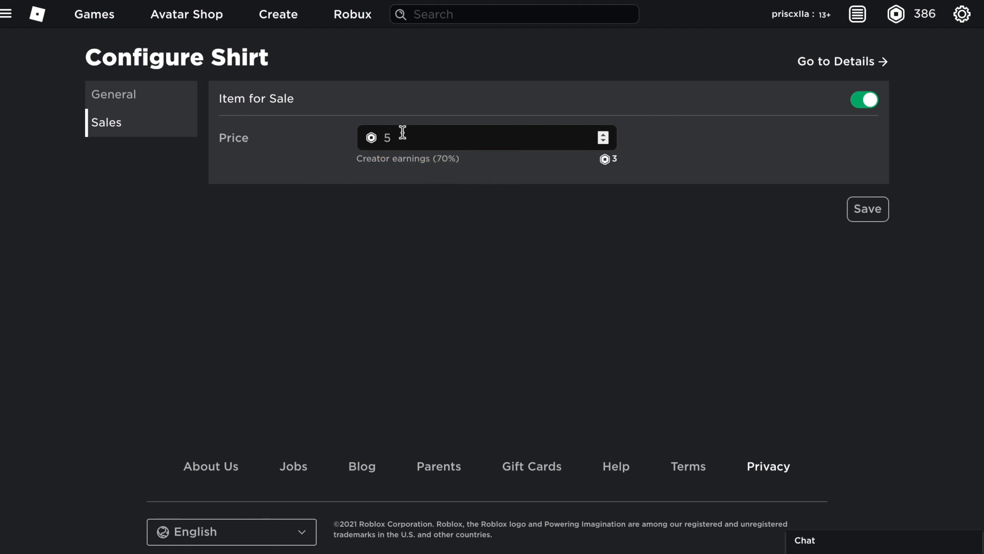
mouse_move(898, 179)
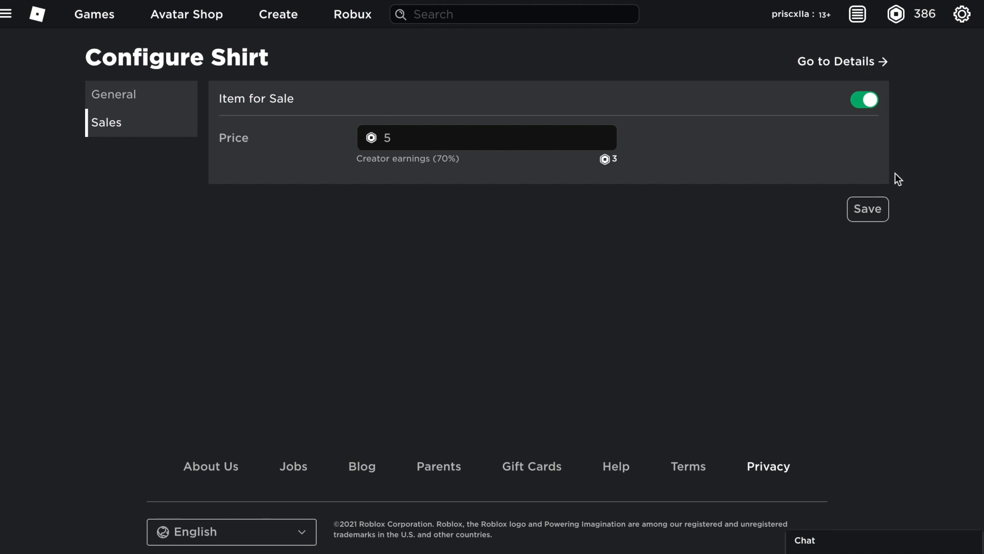
Save the 5 Robux sale price and return to the shirt's details page.
left_click(868, 209)
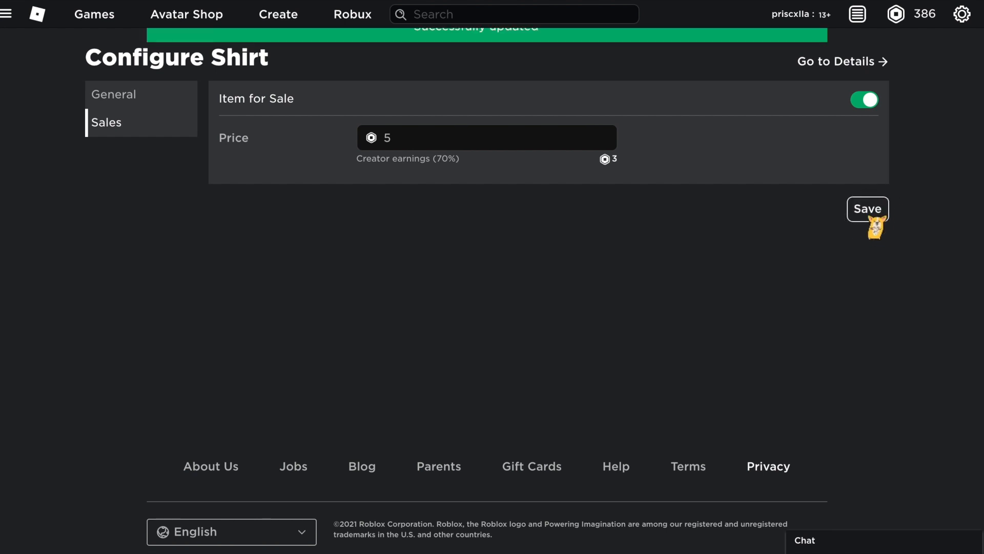
left_click(837, 60)
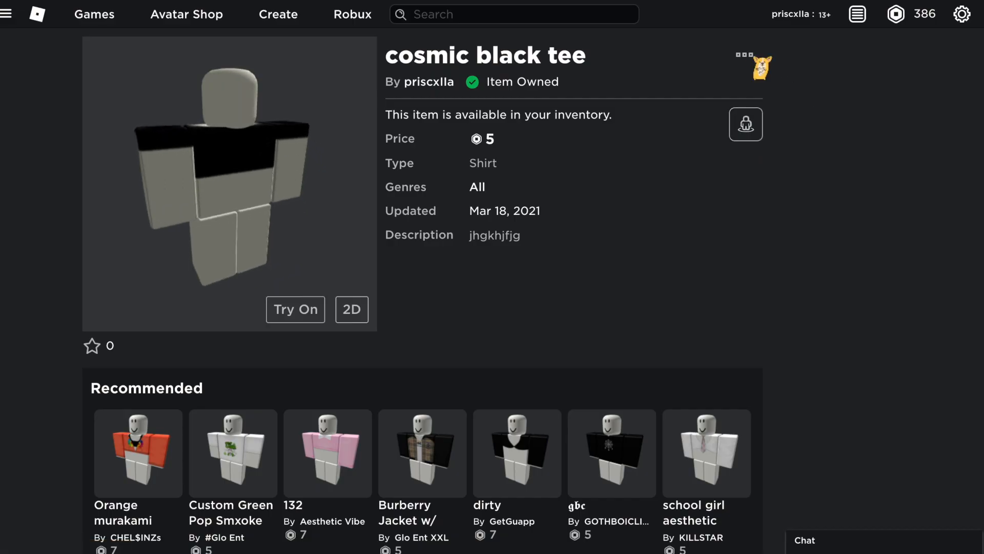
left_click(743, 55)
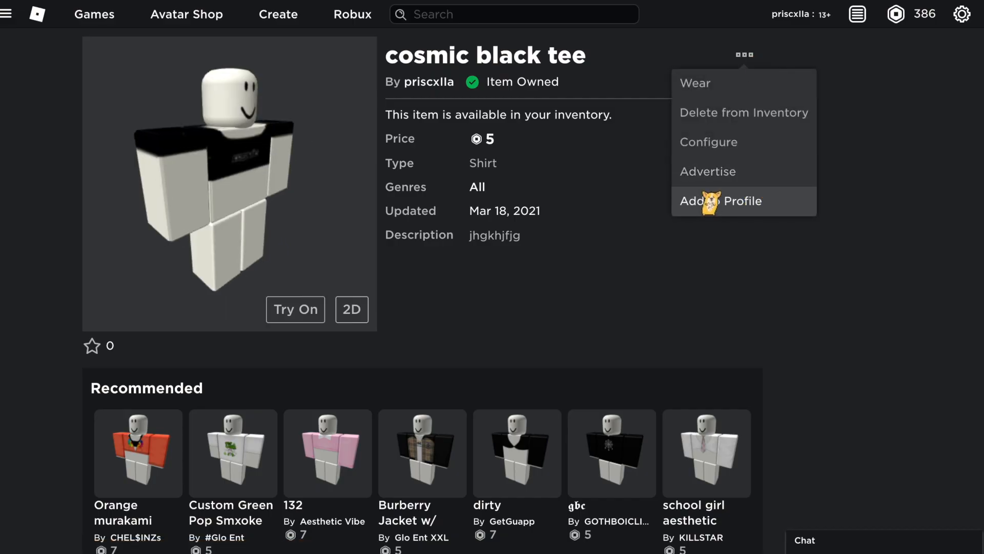